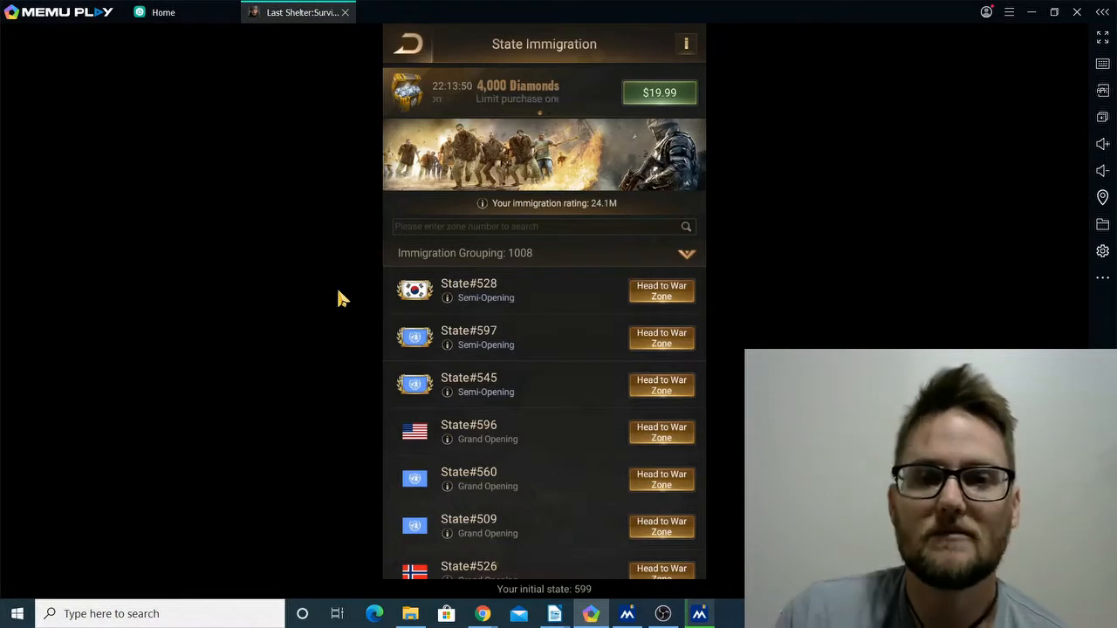
pyautogui.moveTo(405, 244)
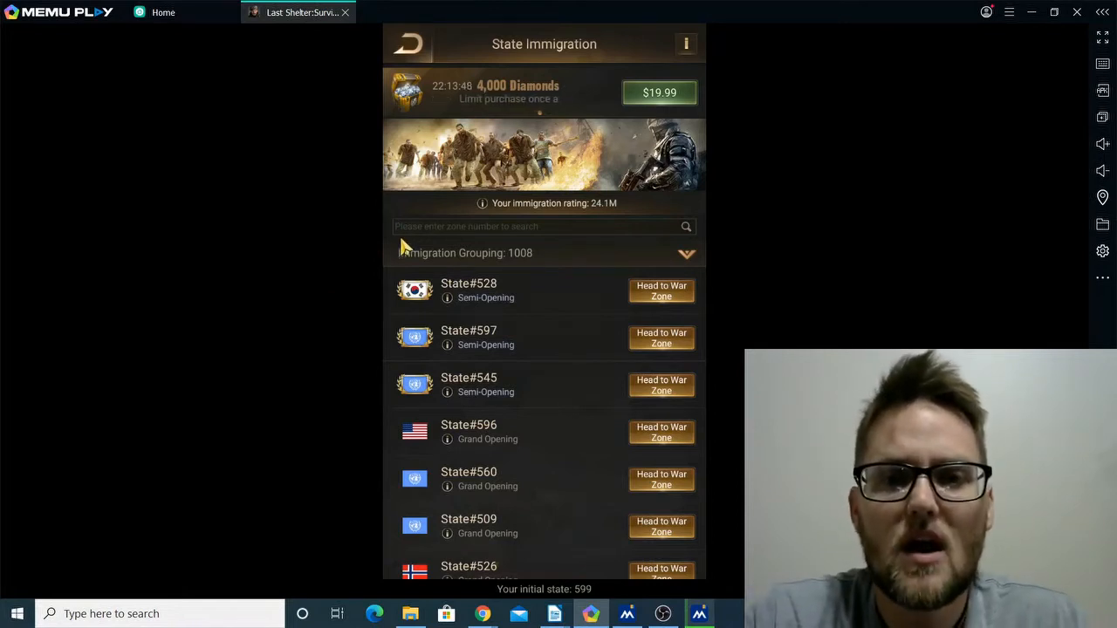
# Return from Events to State Immigration and reveal the 24.1M rating breakdown tooltip.
pyautogui.click(409, 44)
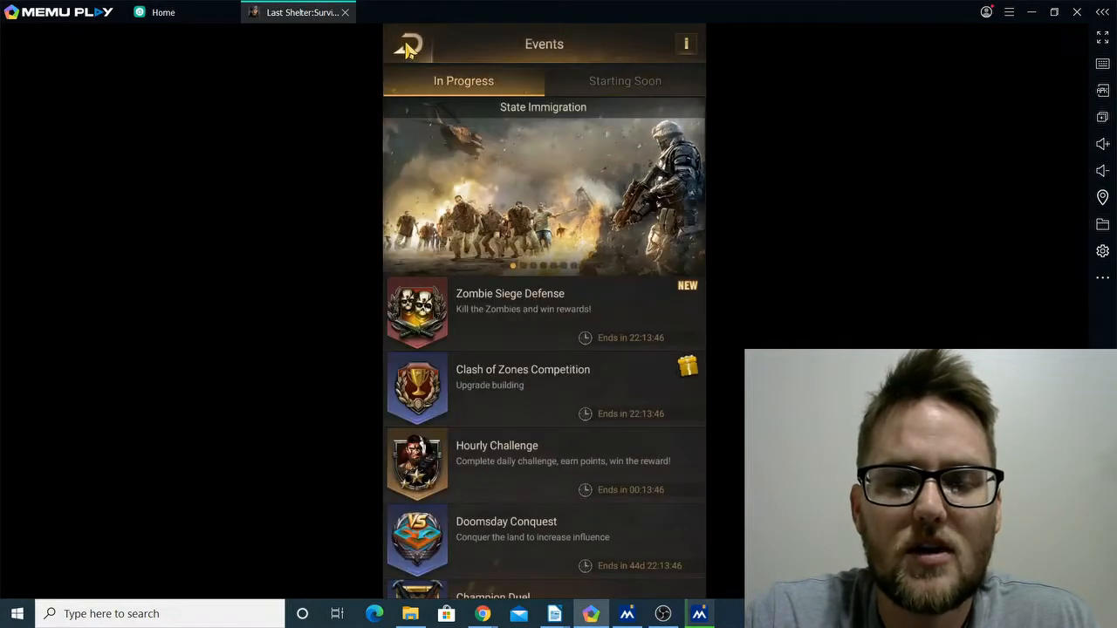
pyautogui.scroll(-3)
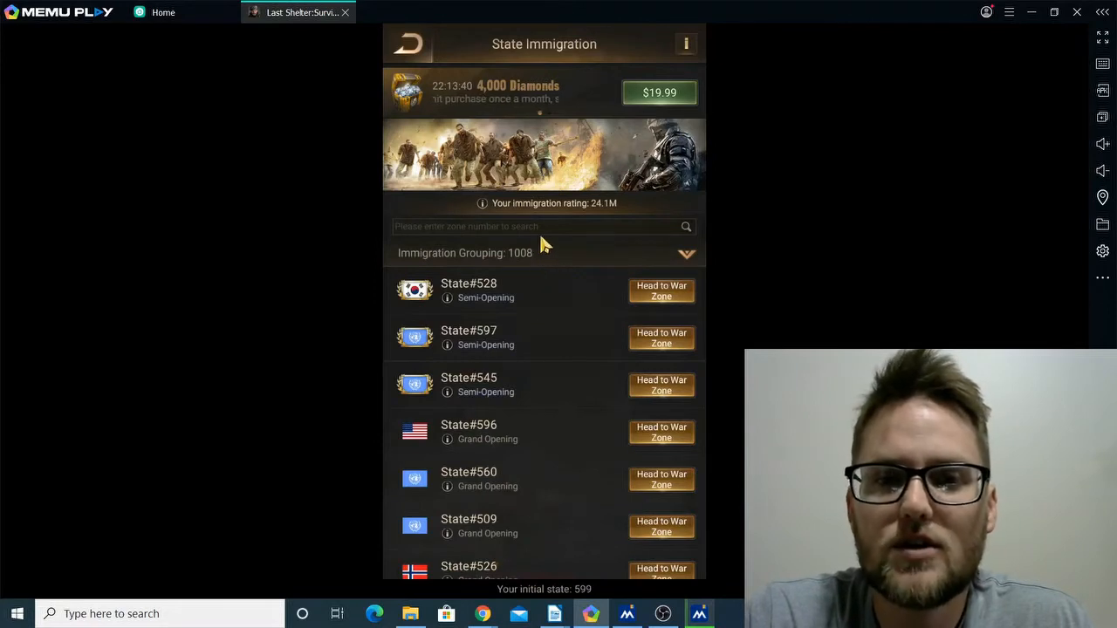
pyautogui.moveTo(471, 189)
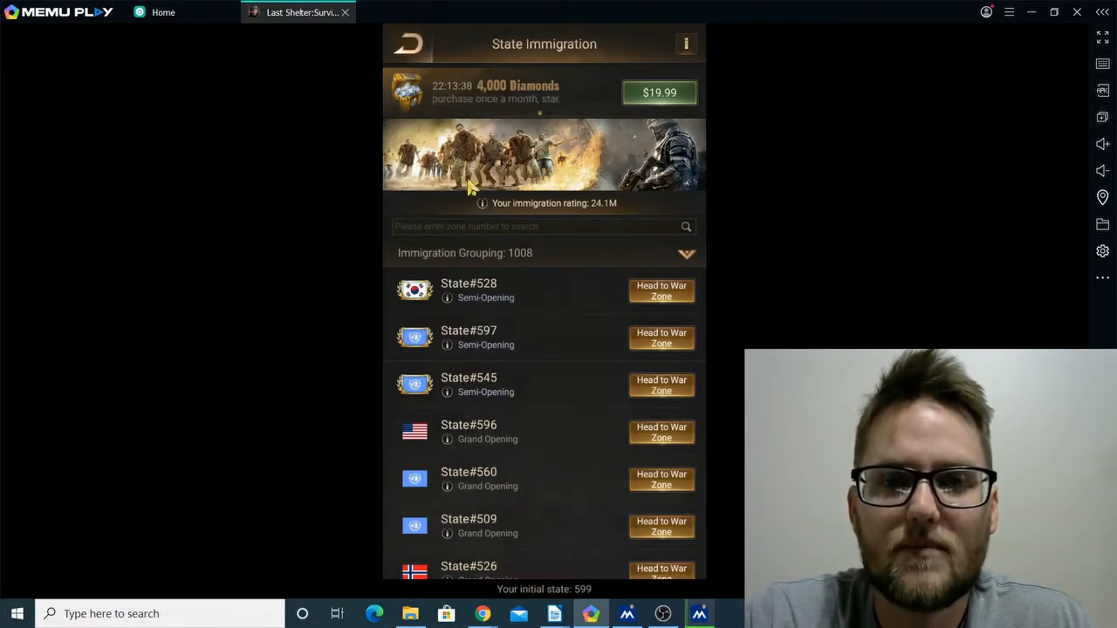
pyautogui.moveTo(486, 211)
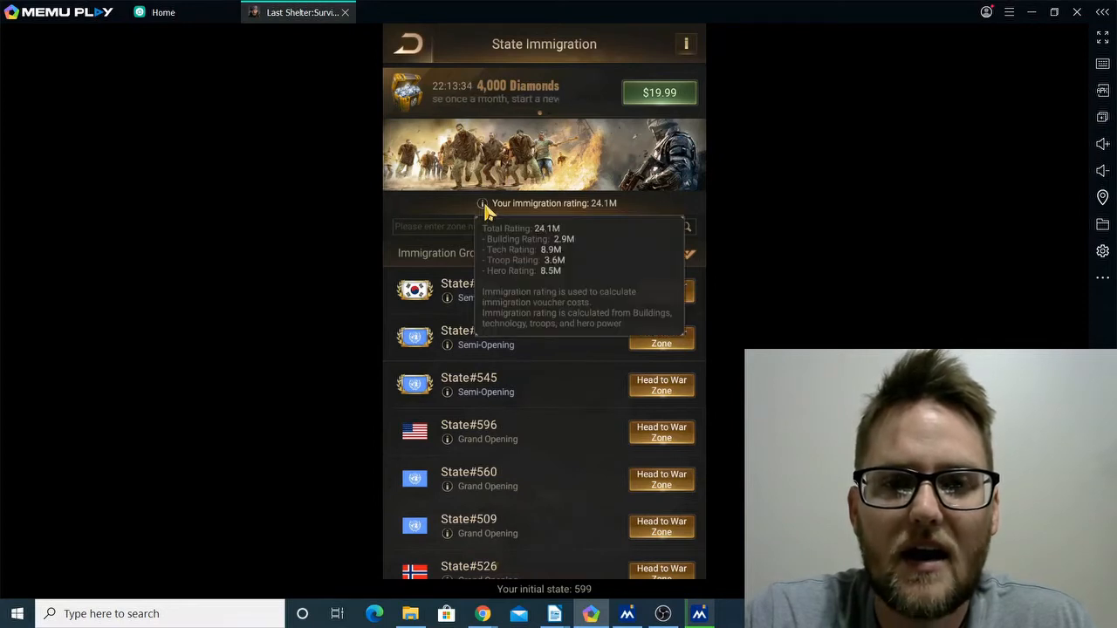
pyautogui.moveTo(520, 277)
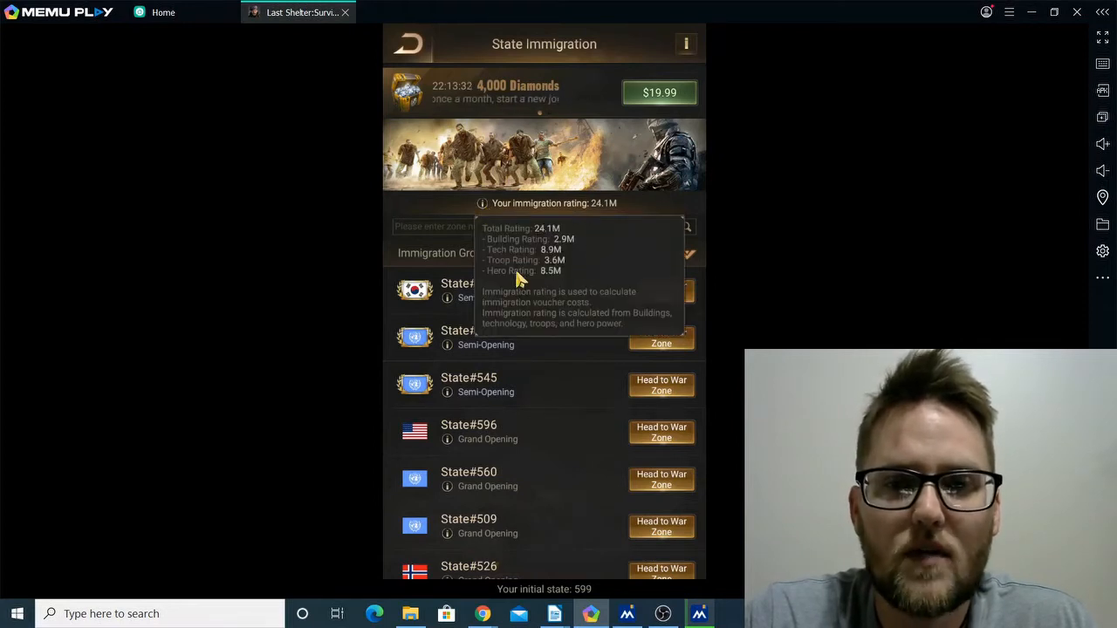
pyautogui.moveTo(549, 279)
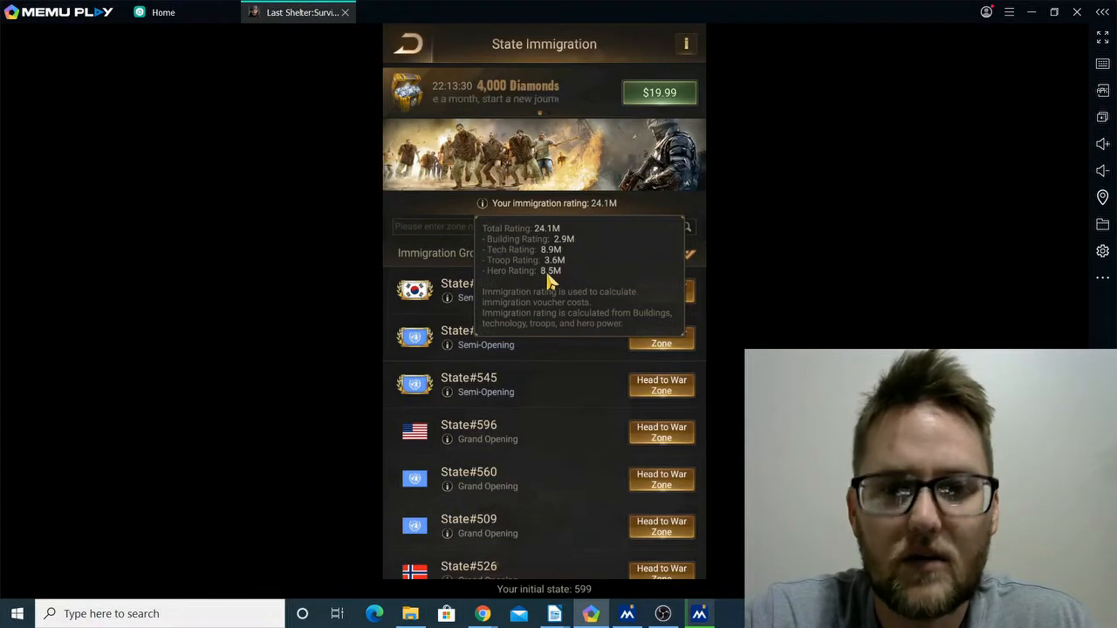
pyautogui.moveTo(515, 450)
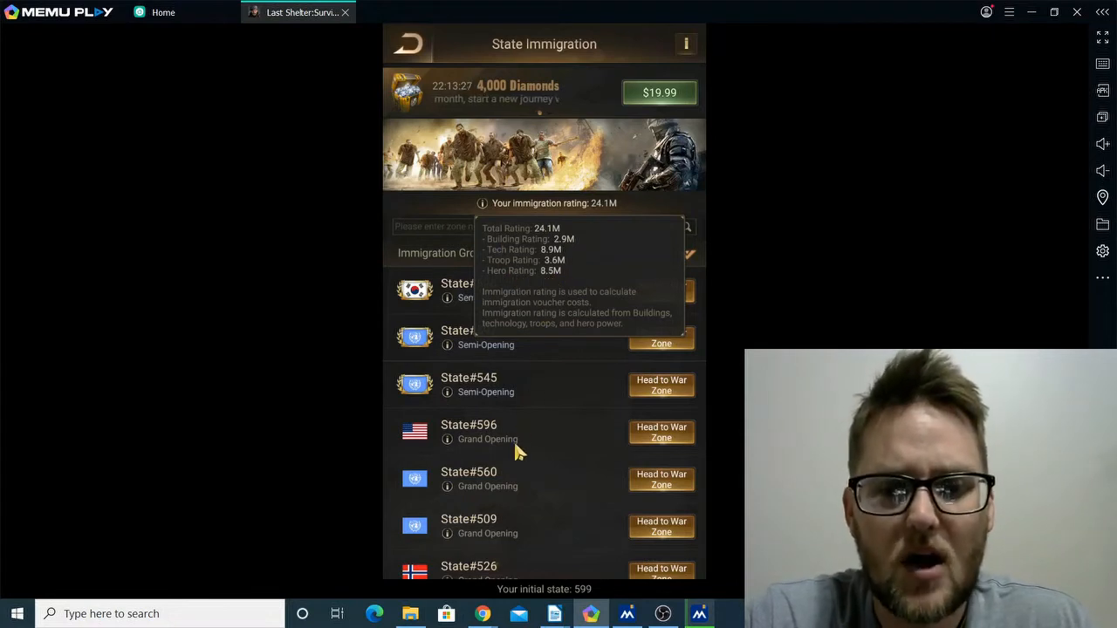
pyautogui.moveTo(479, 590)
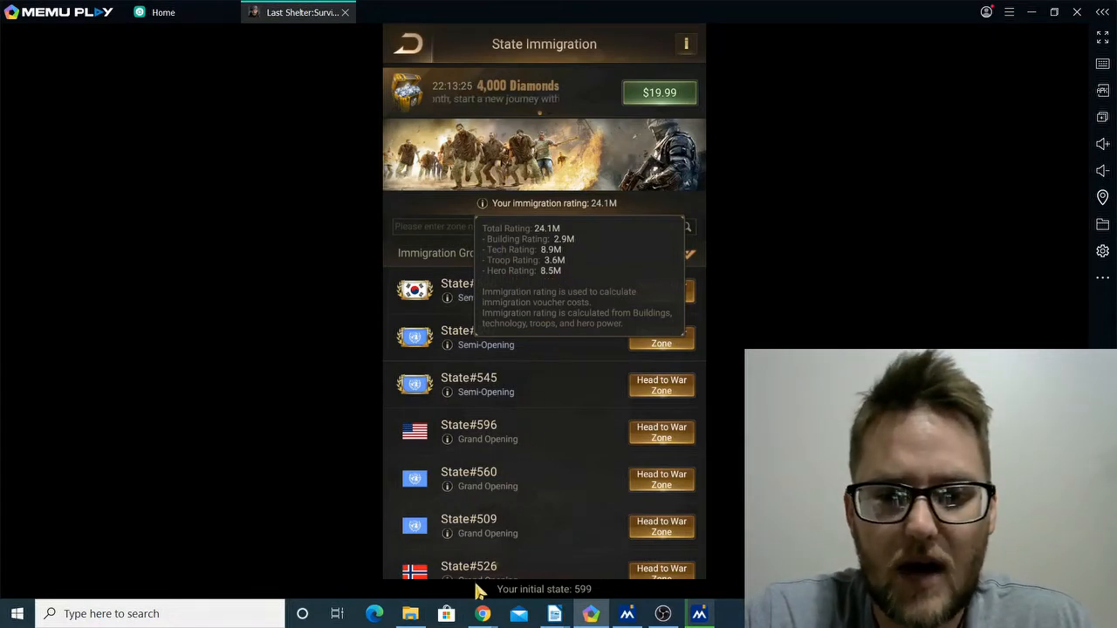
pyautogui.moveTo(482, 614)
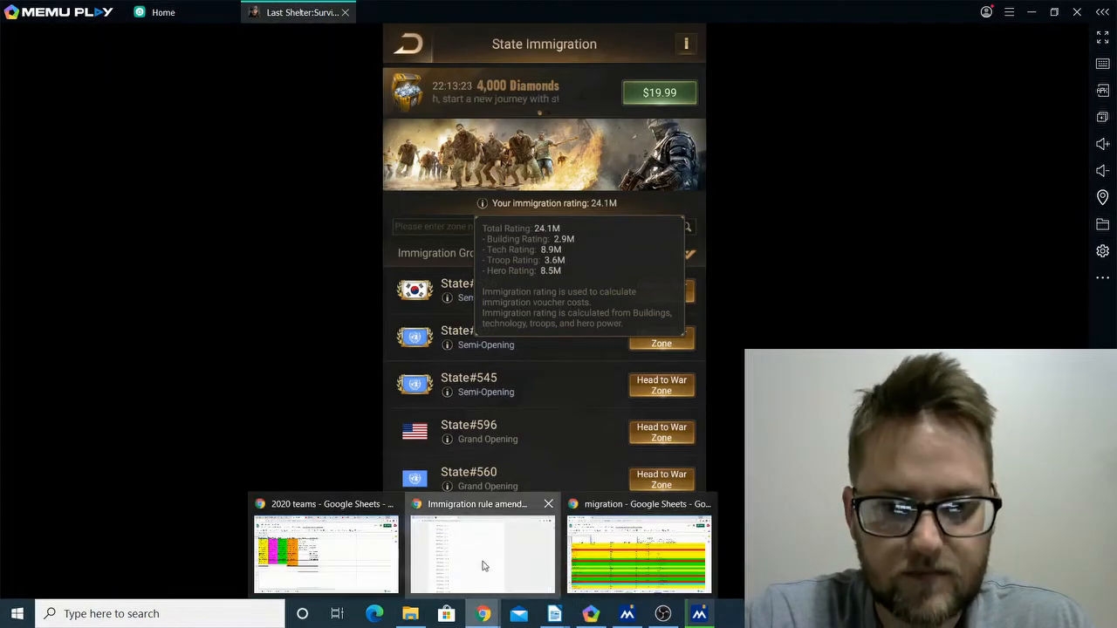
# Switch to the rule amendment article and mark the 11M Power row mapping to 6.
pyautogui.click(481, 555)
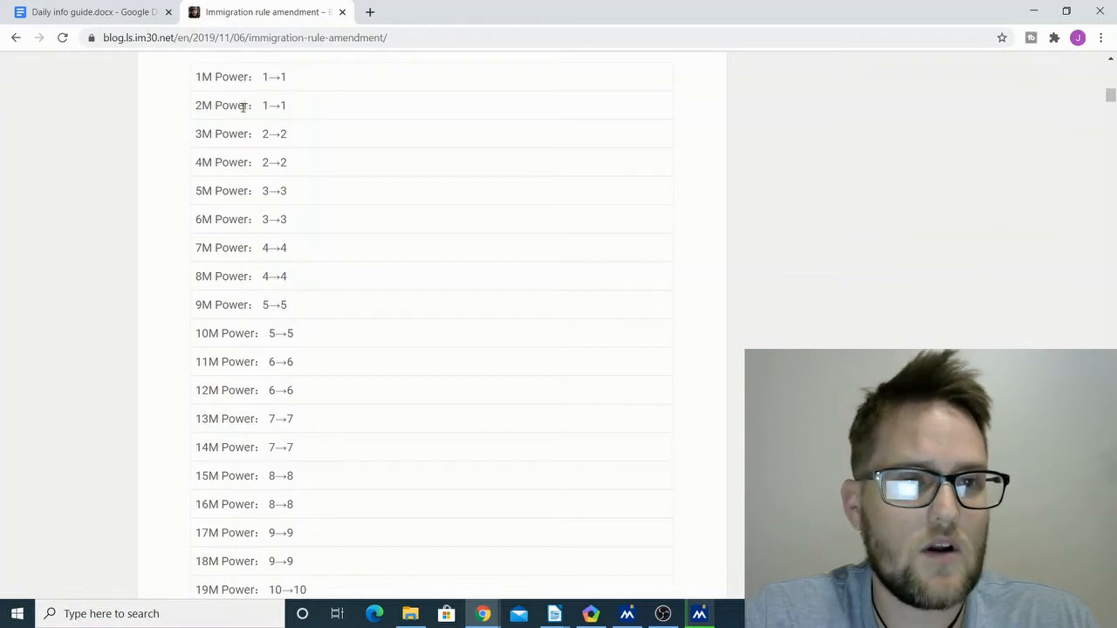
pyautogui.moveTo(196, 94)
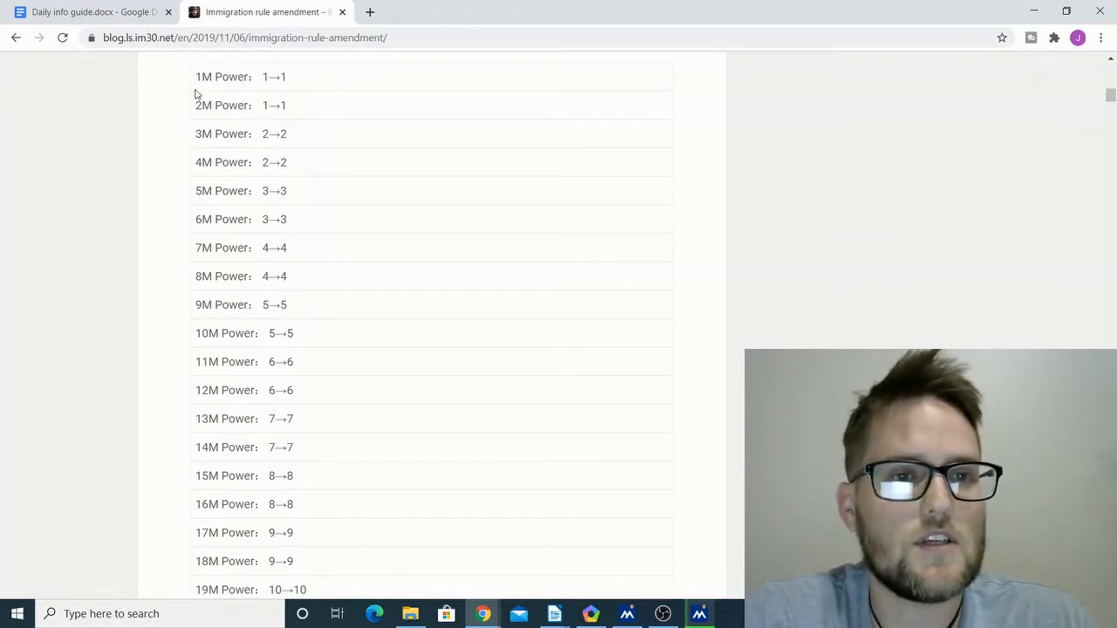
pyautogui.moveTo(286, 117)
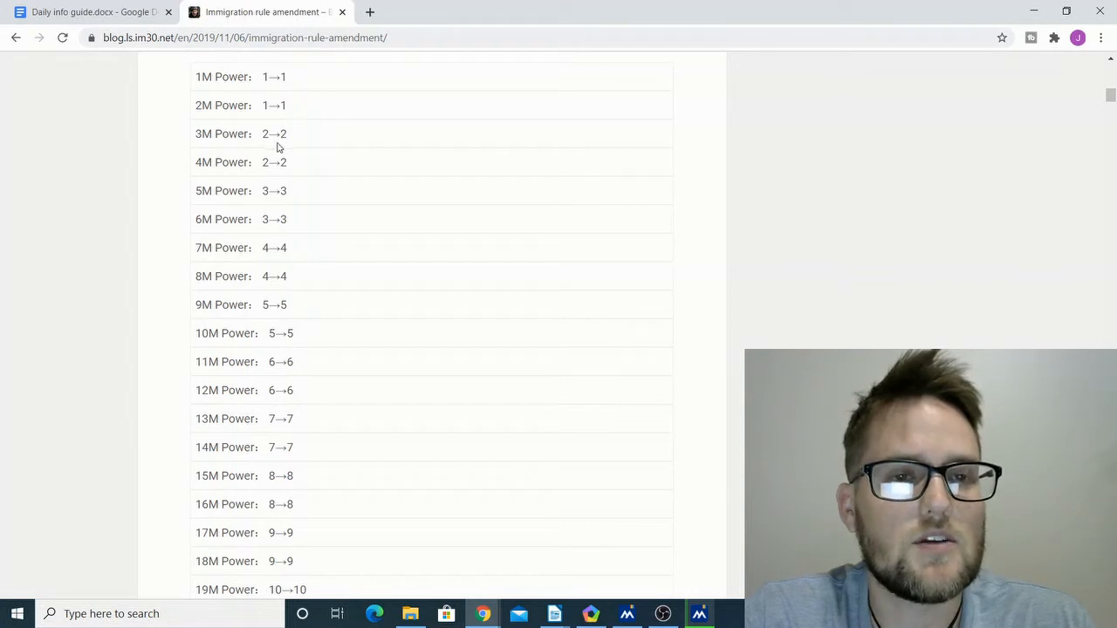
pyautogui.moveTo(244, 183)
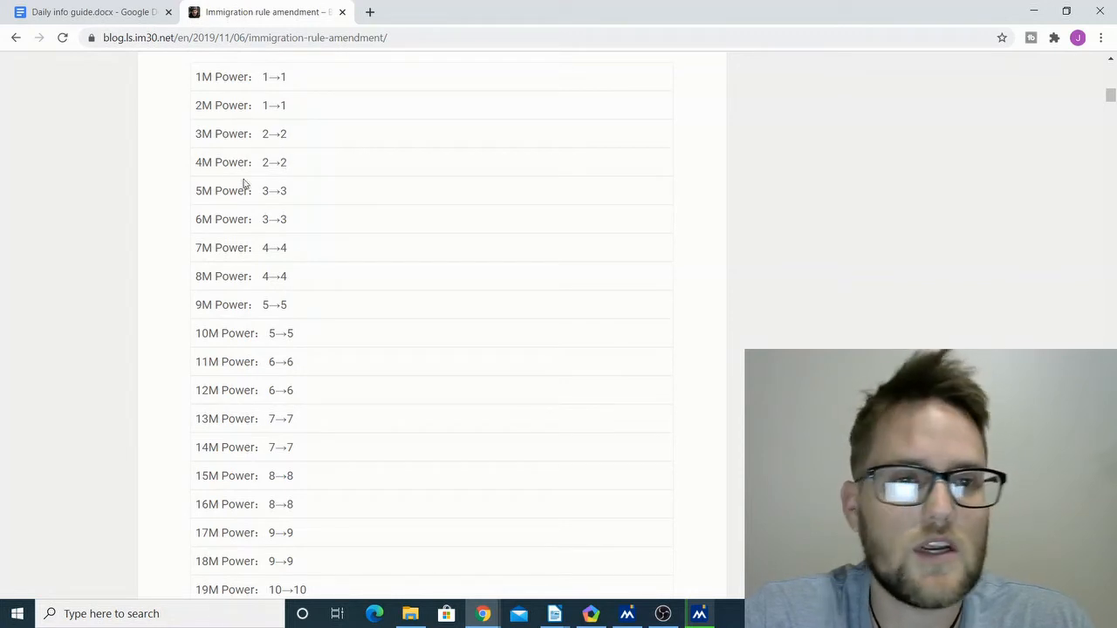
pyautogui.moveTo(248, 236)
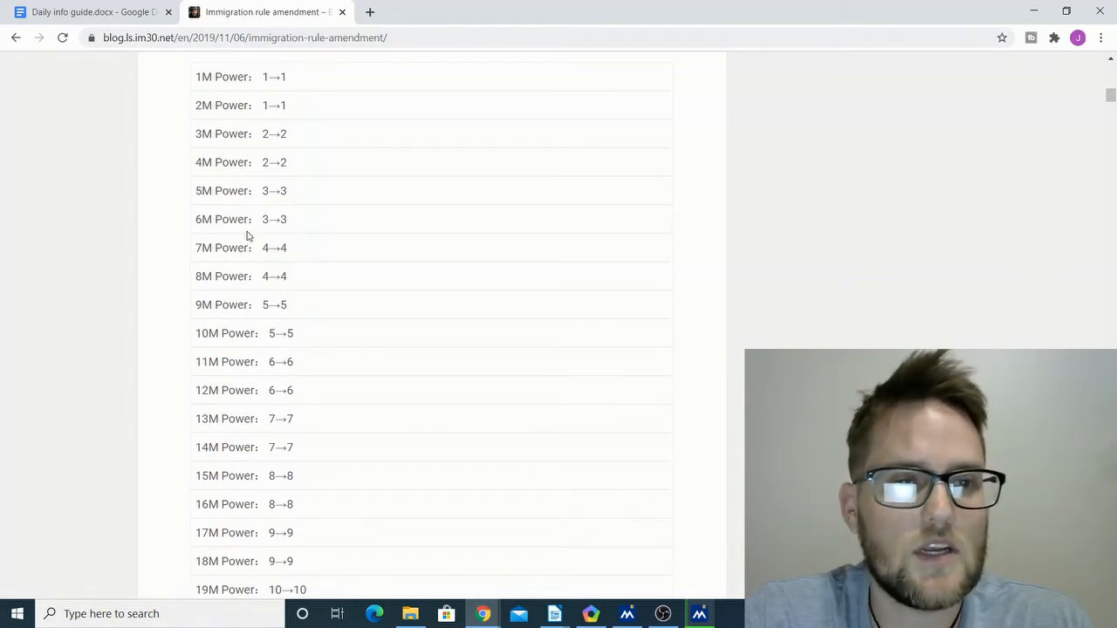
pyautogui.moveTo(272, 321)
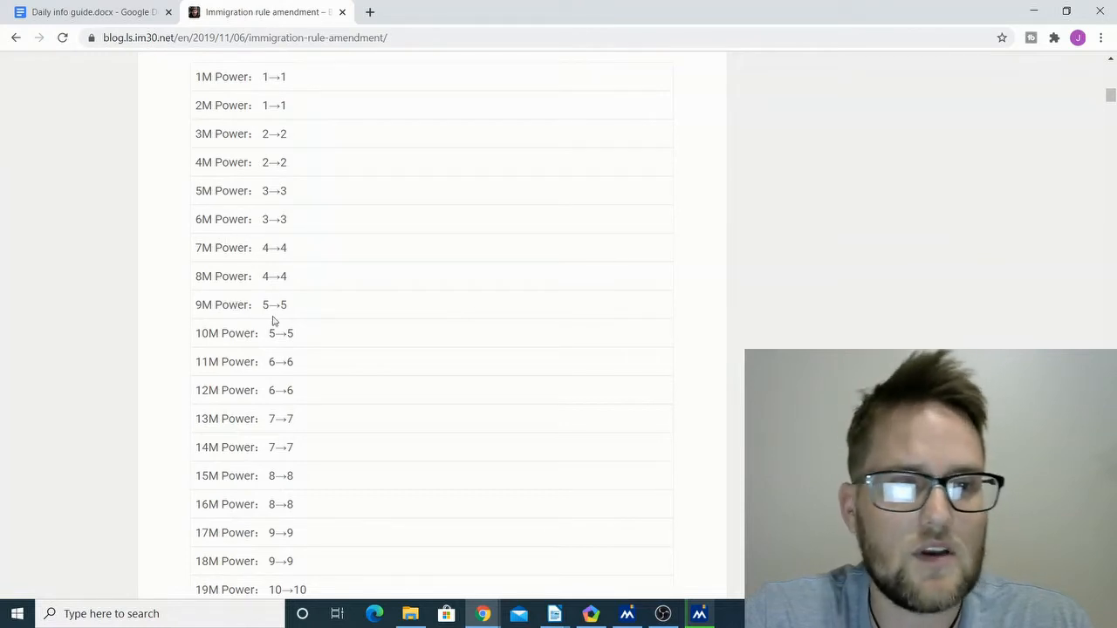
pyautogui.moveTo(258, 387)
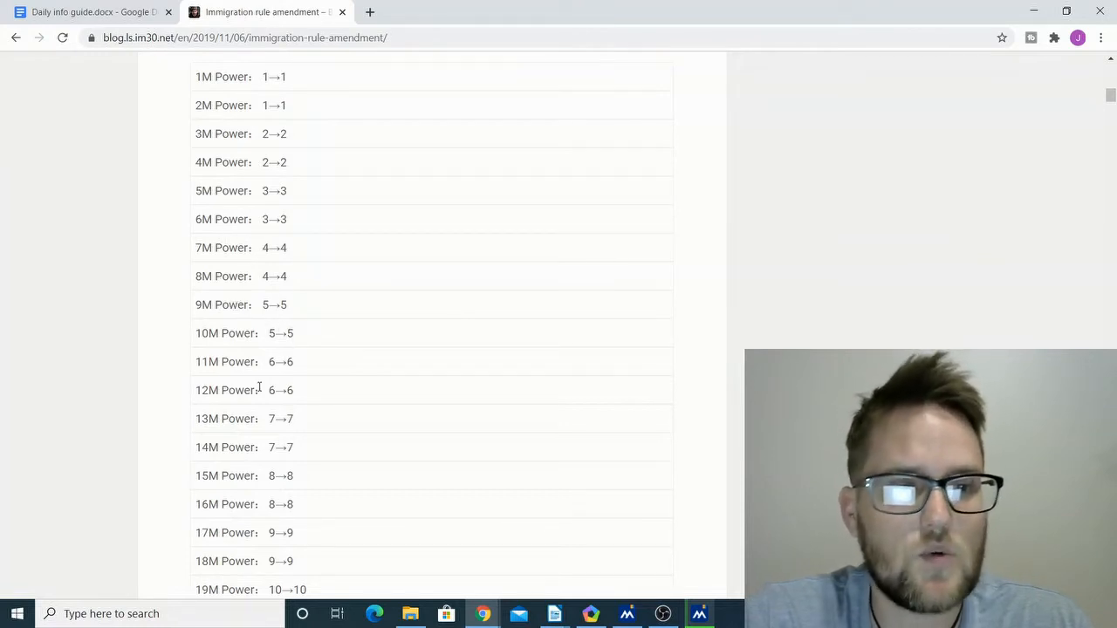
pyautogui.moveTo(381, 350)
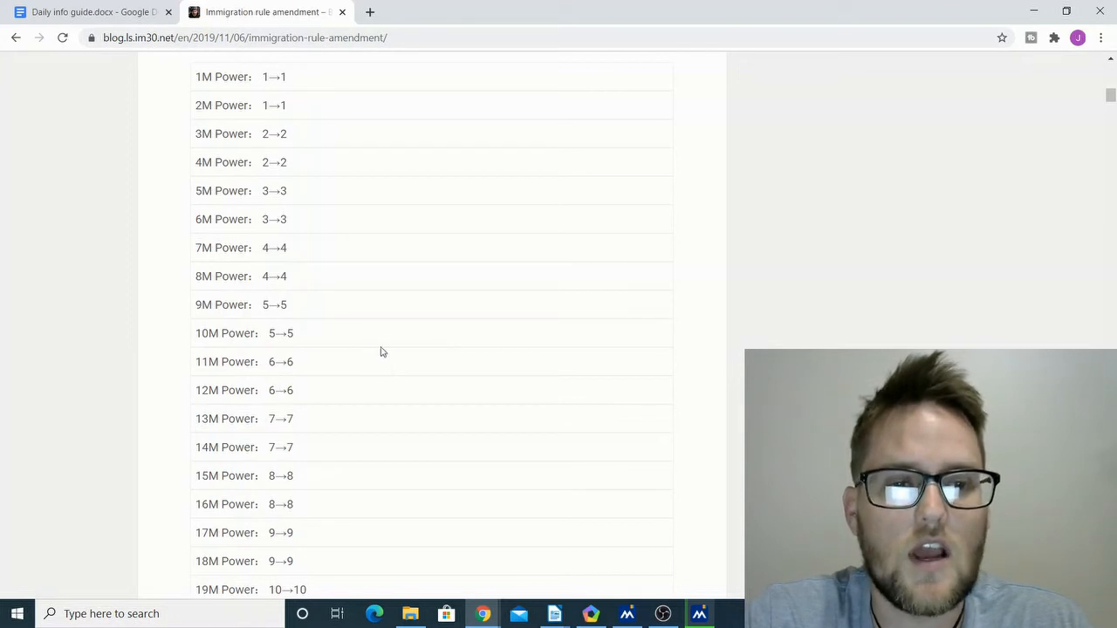
pyautogui.doubleClick(244, 361)
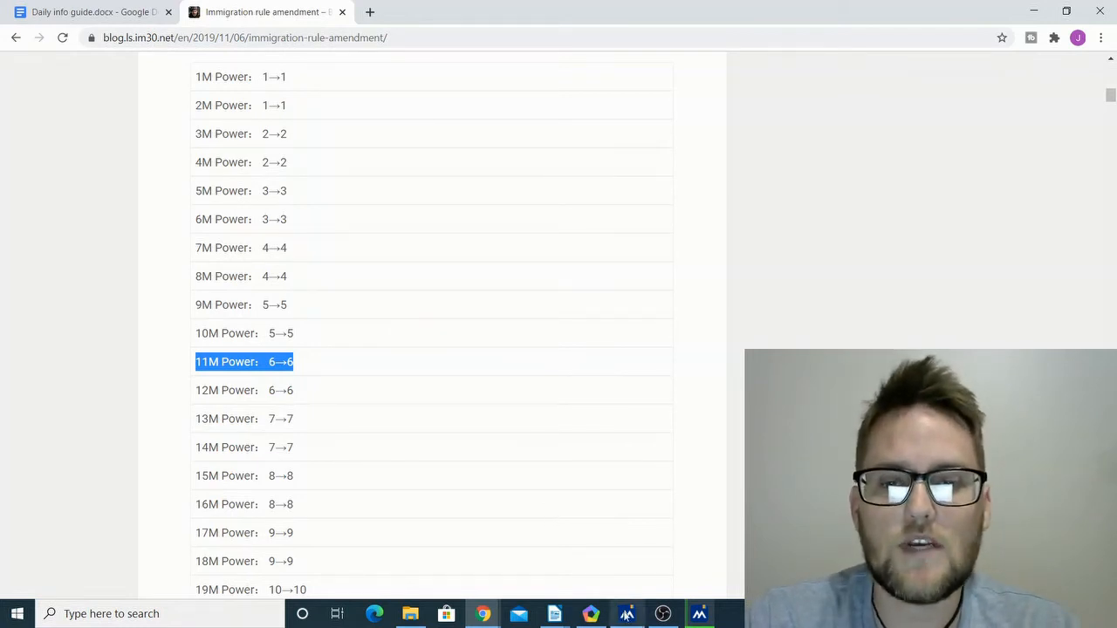
pyautogui.moveTo(590, 614)
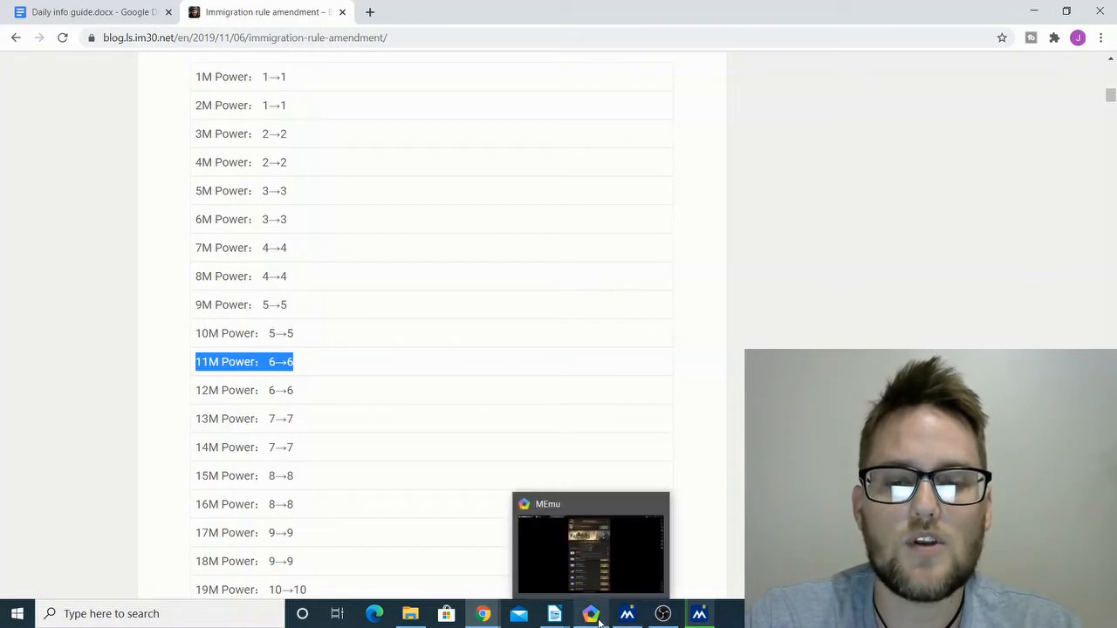
# Switch back to MEmu and show the State Immigration candidate states in grouping 1008.
pyautogui.click(590, 544)
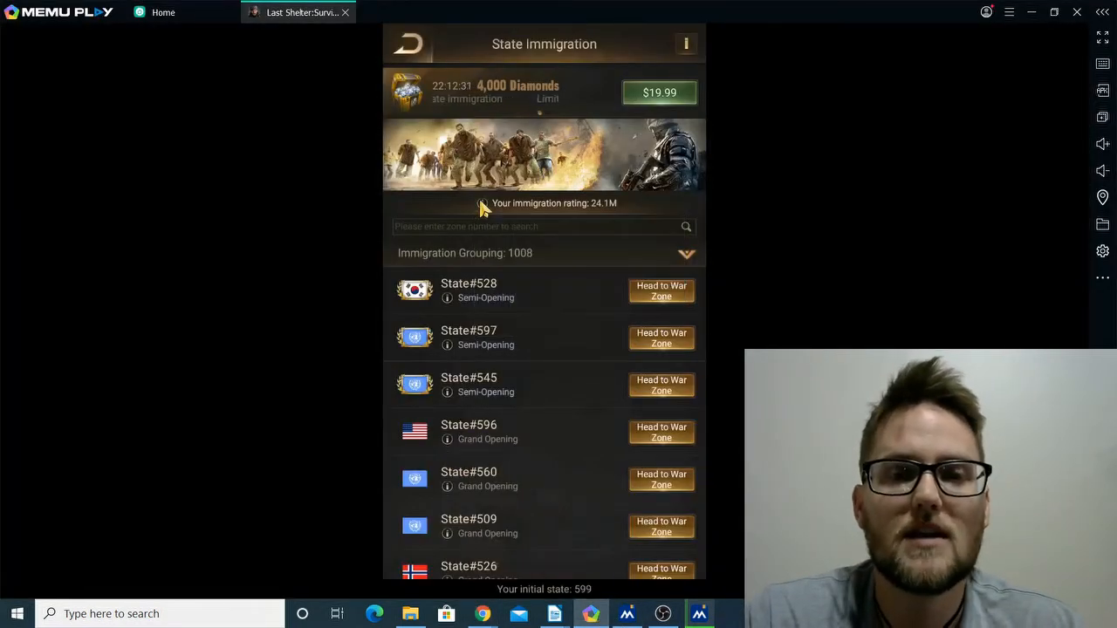
pyautogui.moveTo(353, 387)
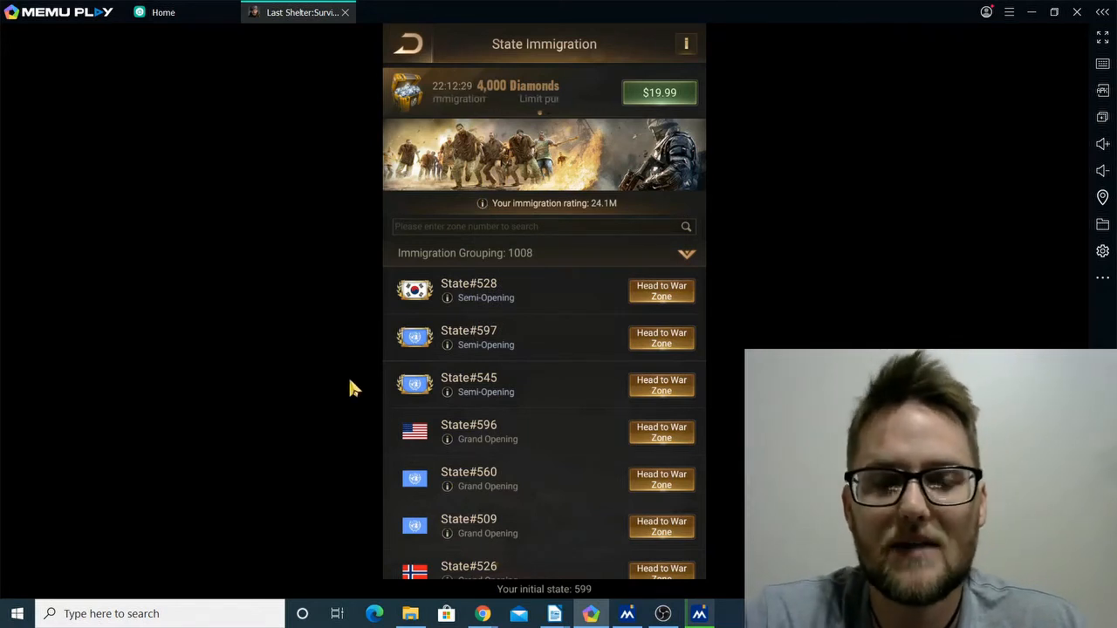
pyautogui.moveTo(687, 262)
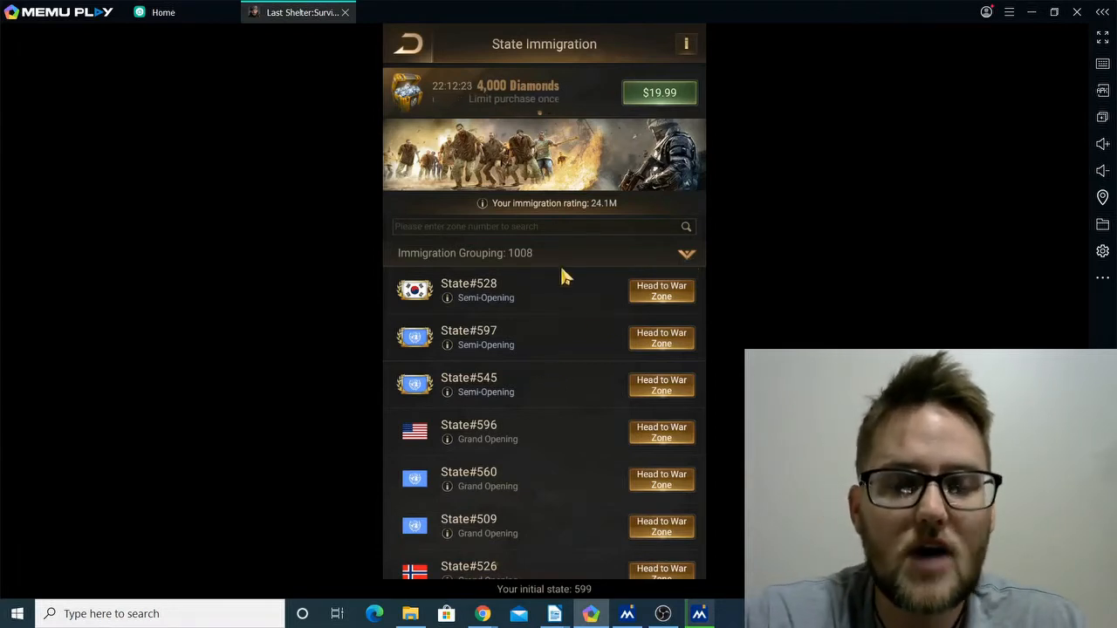
pyautogui.moveTo(593, 340)
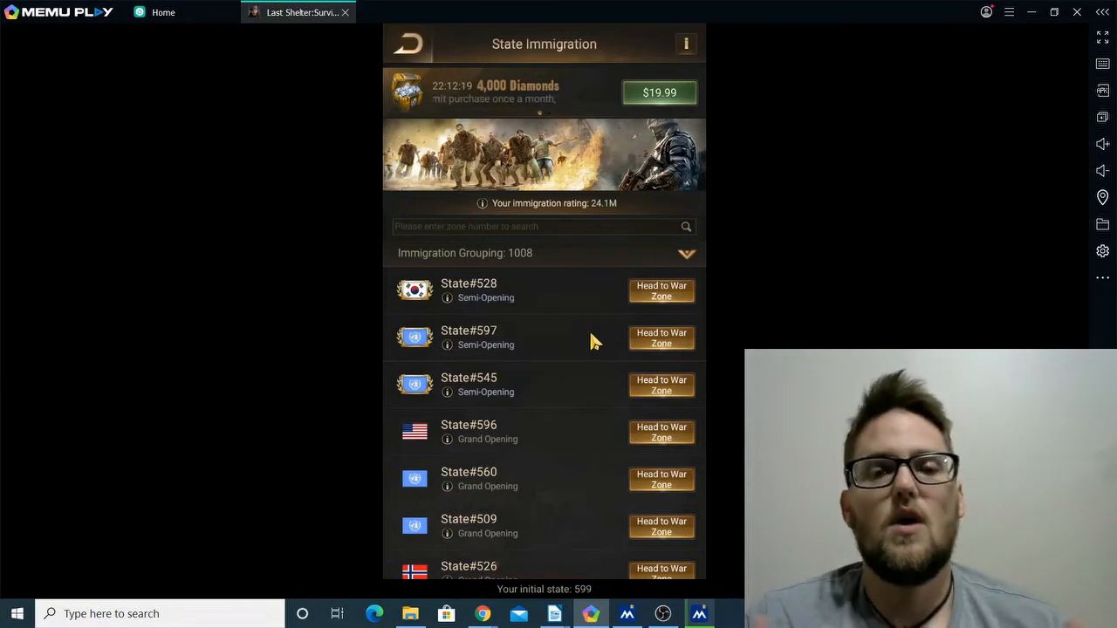
pyautogui.moveTo(583, 321)
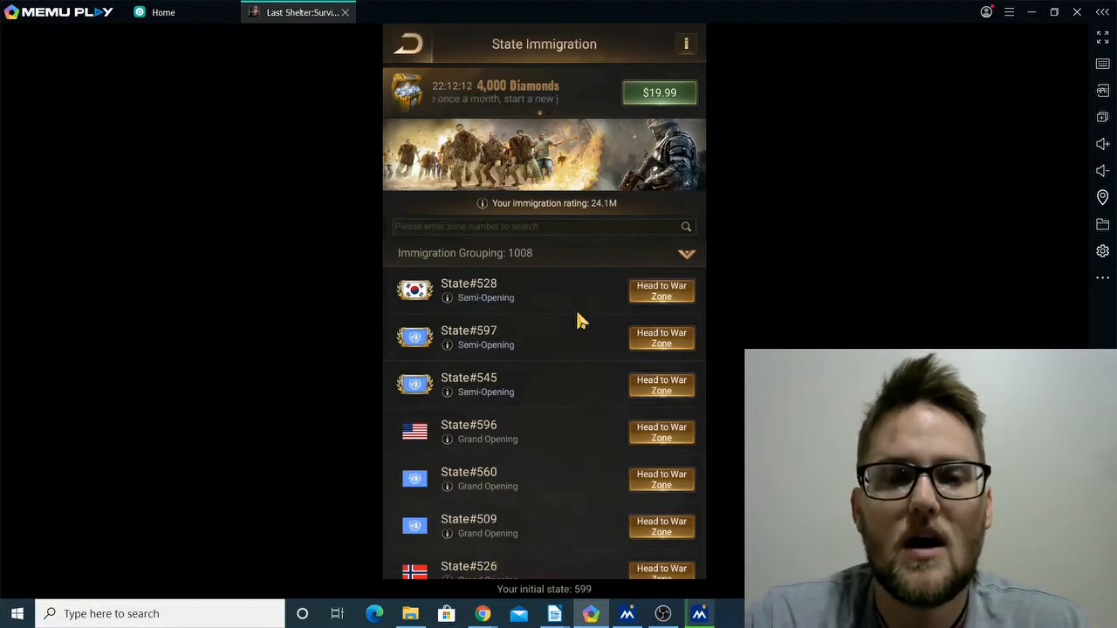
pyautogui.moveTo(583, 365)
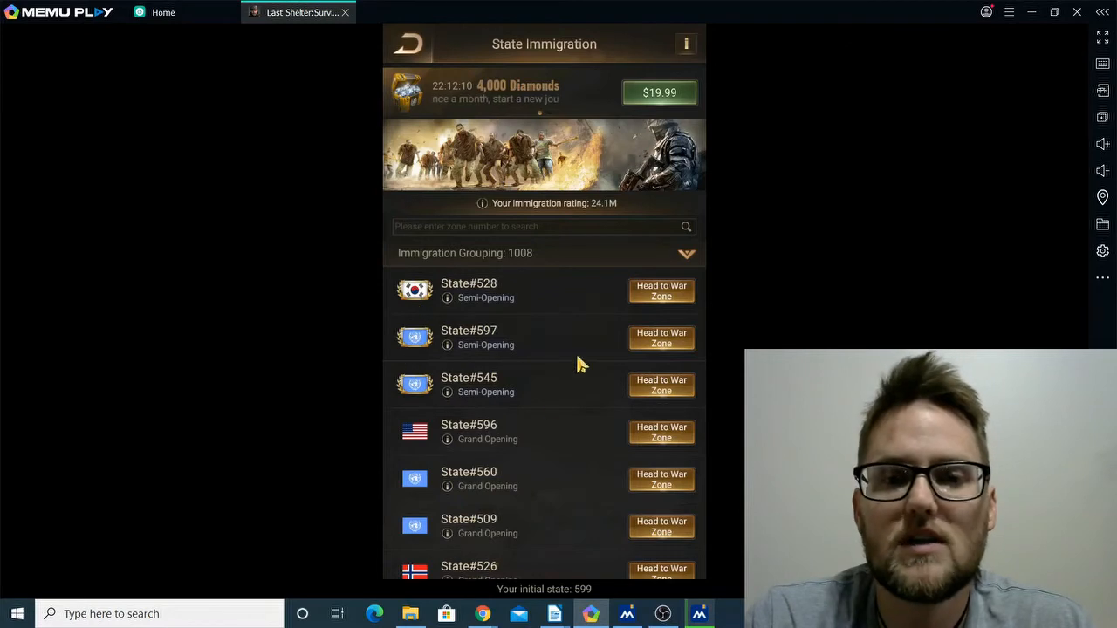
pyautogui.moveTo(544, 461)
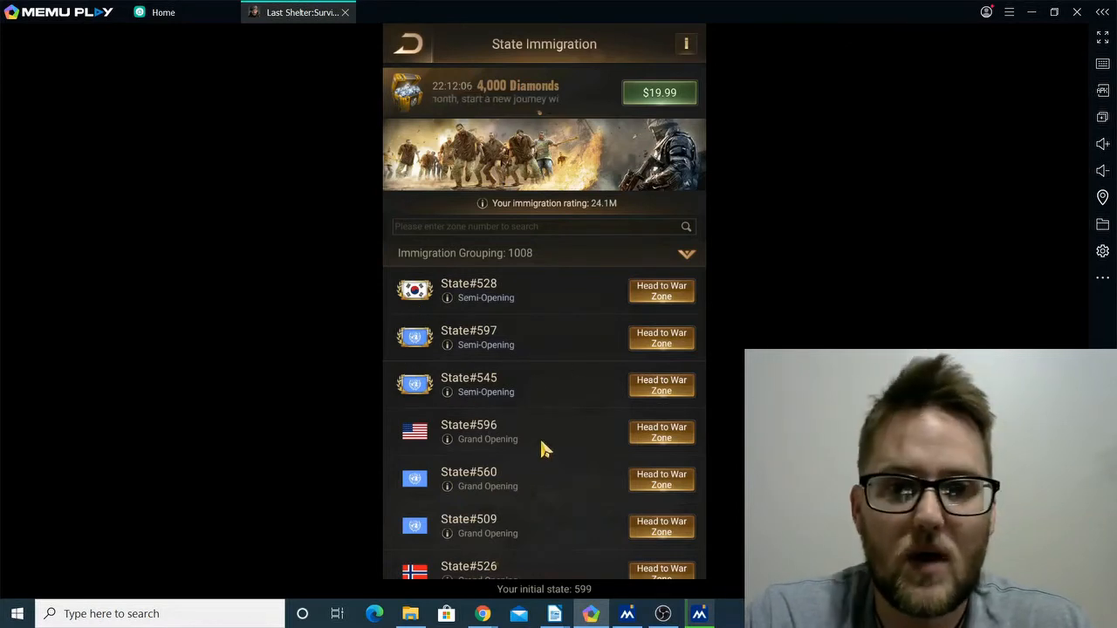
pyautogui.scroll(-3)
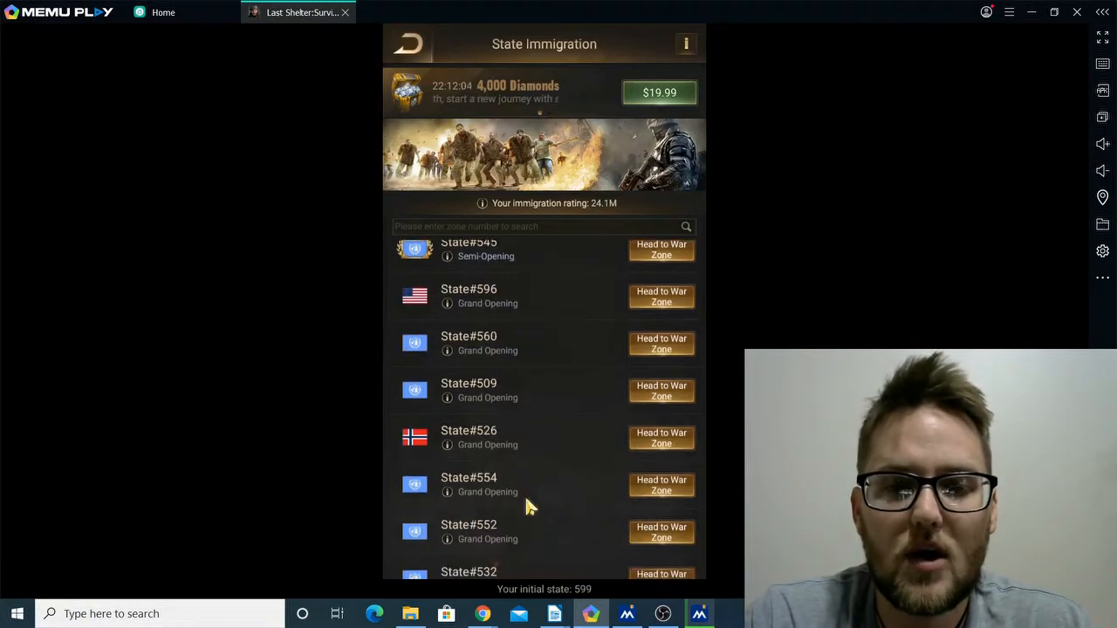
pyautogui.scroll(-3)
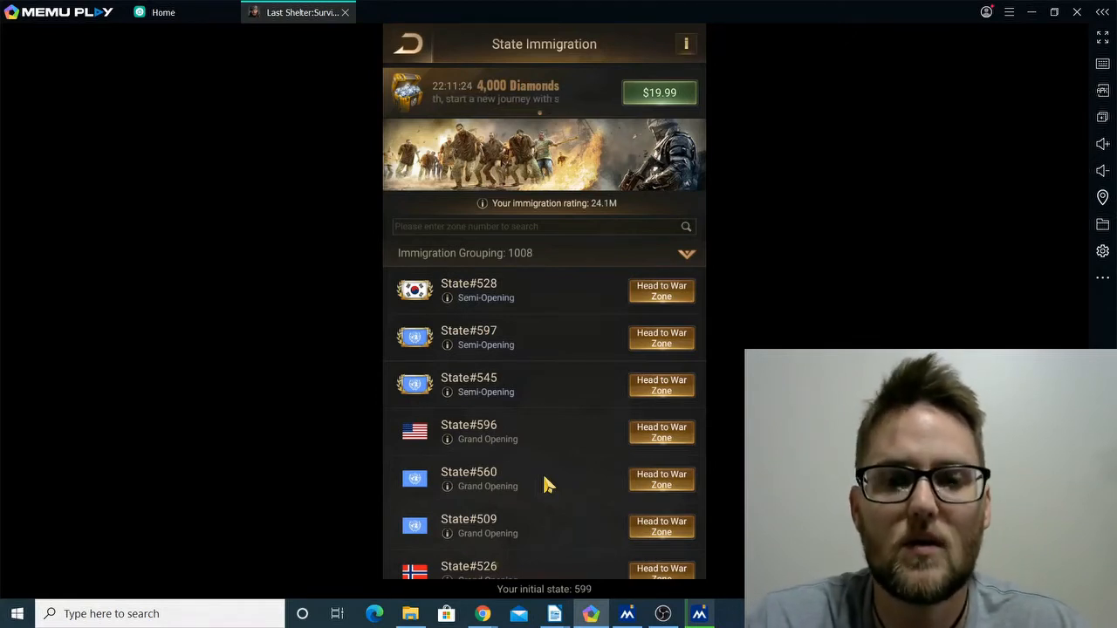
pyautogui.moveTo(559, 530)
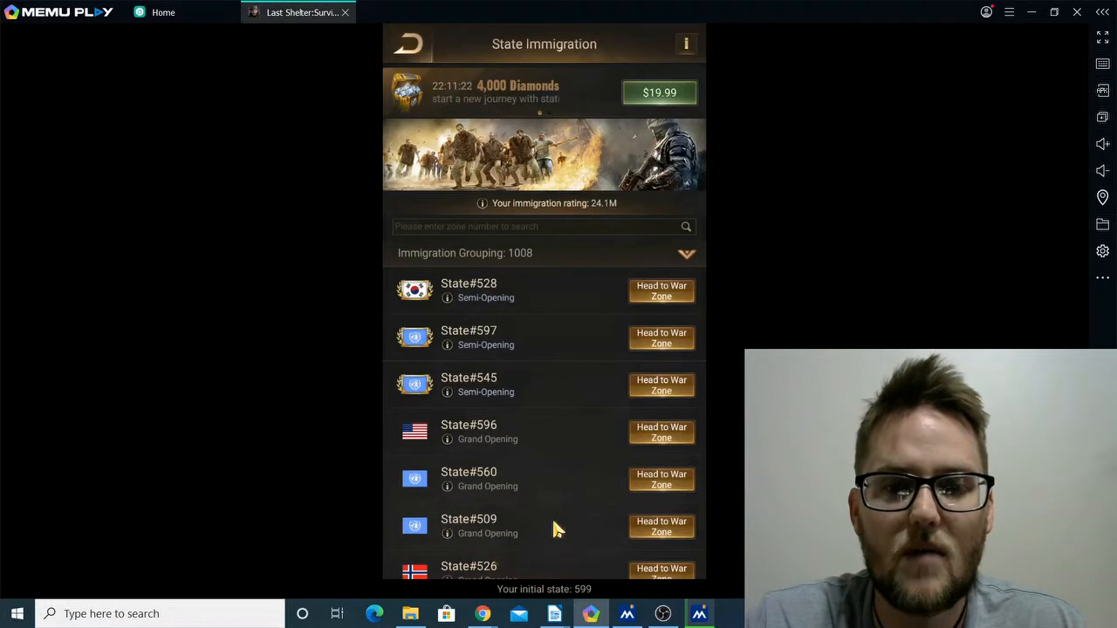
pyautogui.scroll(-3)
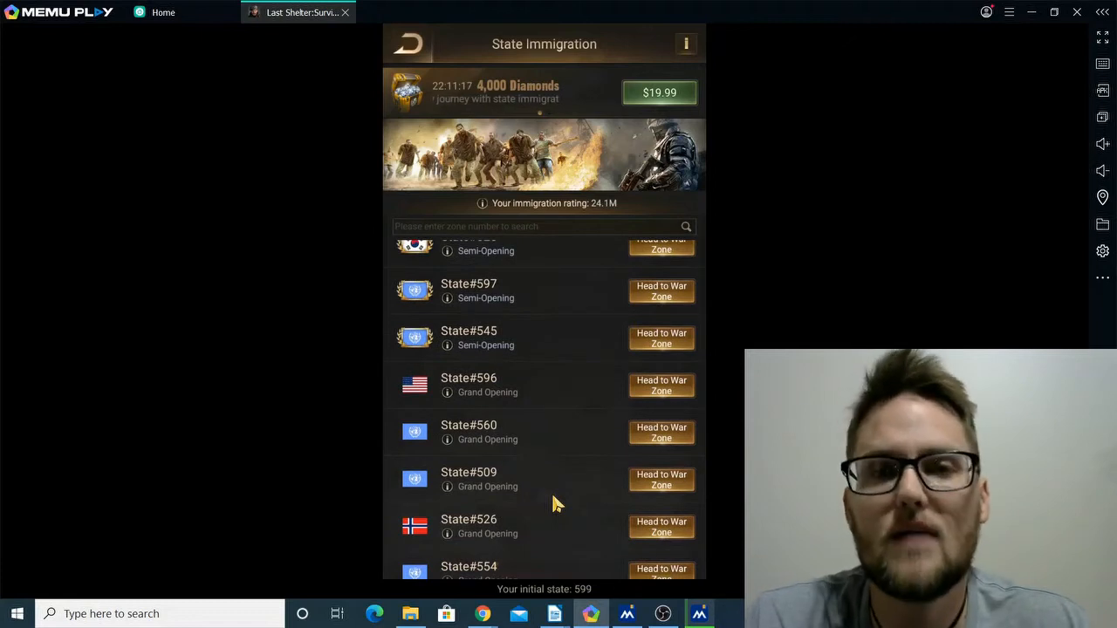
pyautogui.scroll(-3)
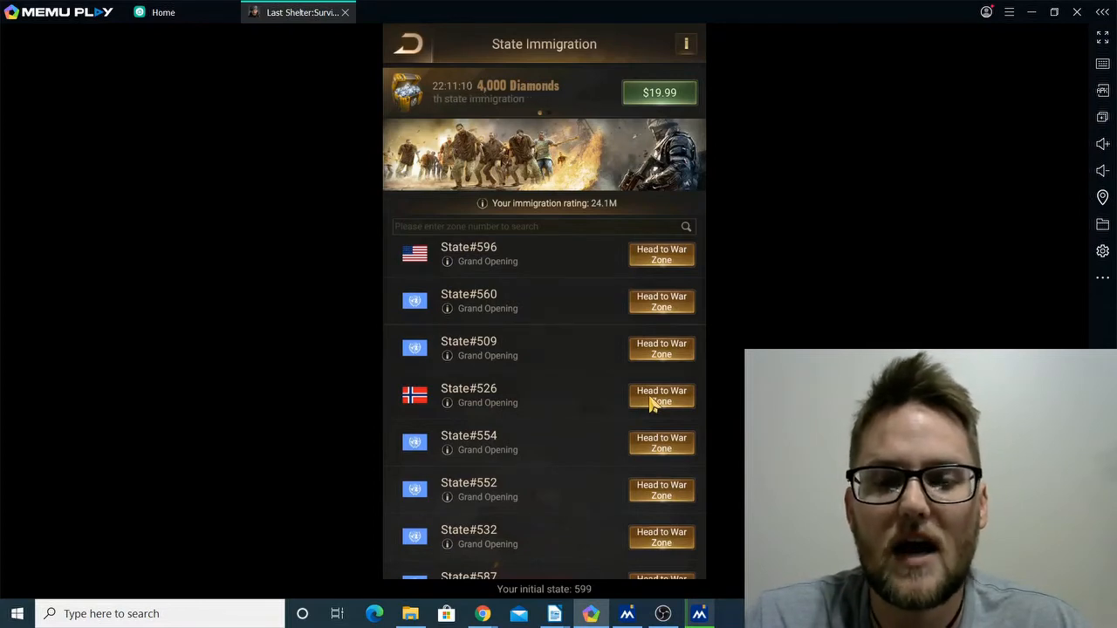
# From Starting Soon events, enter Battle for the Launch Center and review zone 526's officials.
pyautogui.click(660, 394)
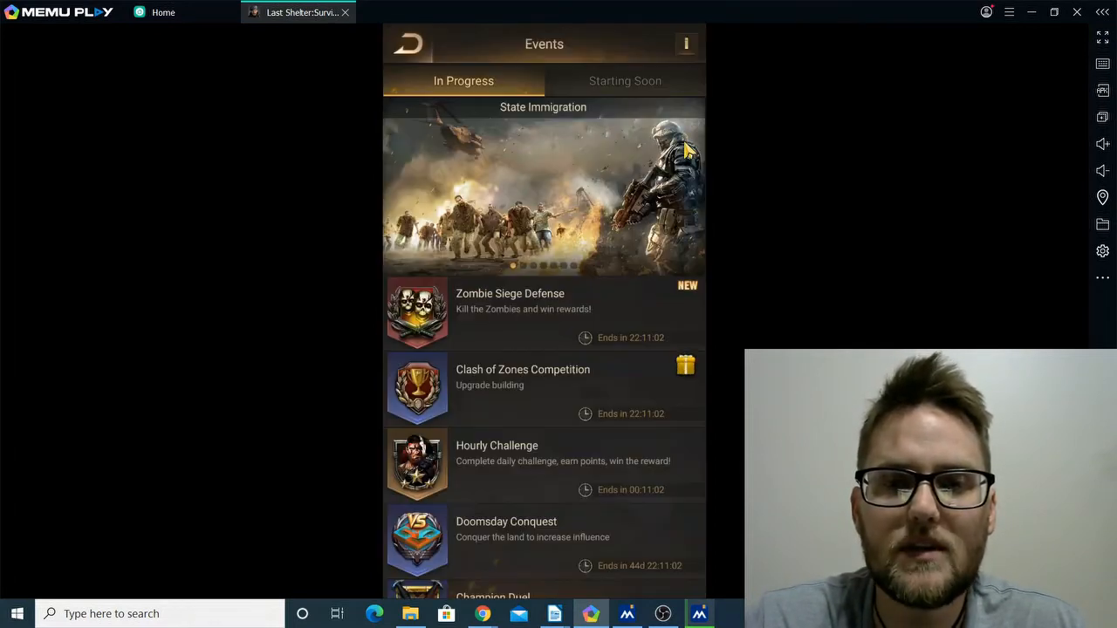
pyautogui.click(624, 80)
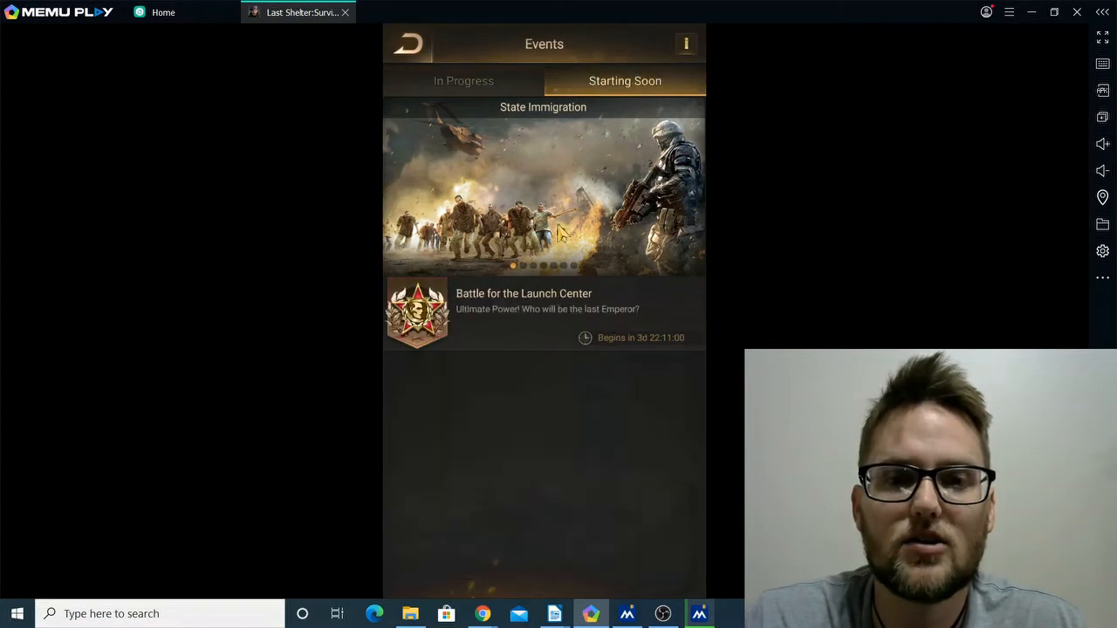
pyautogui.moveTo(548, 311)
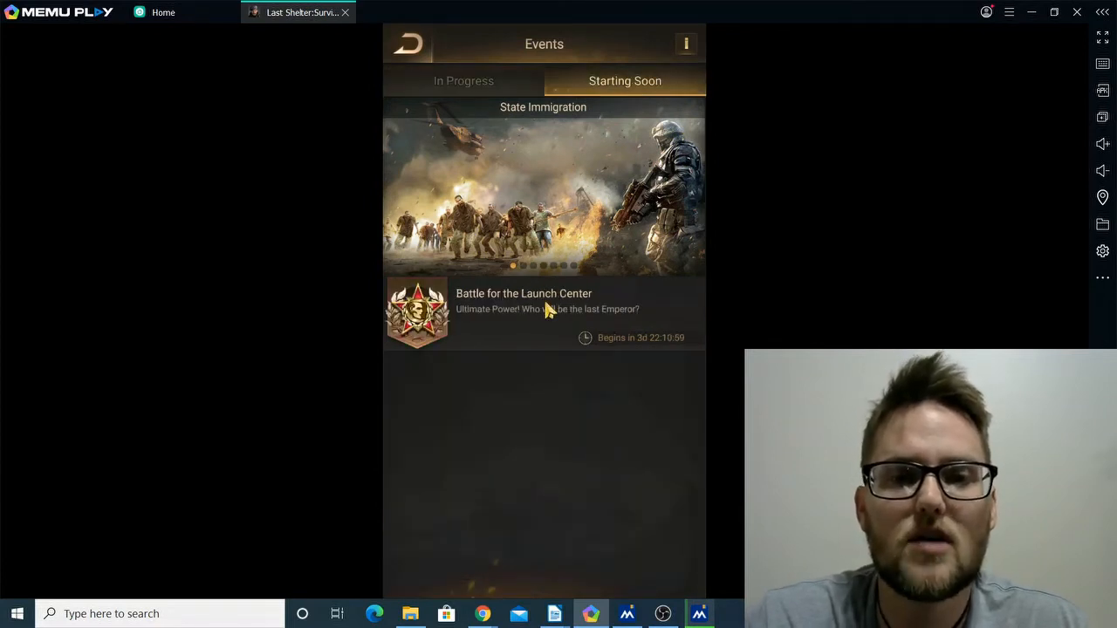
pyautogui.click(524, 310)
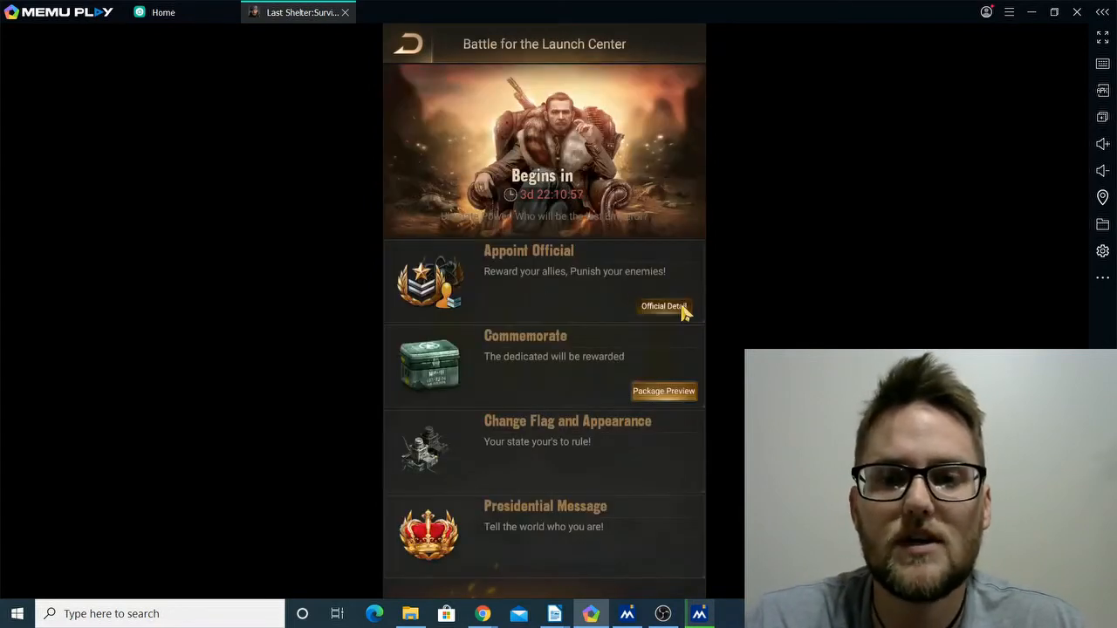
pyautogui.click(663, 307)
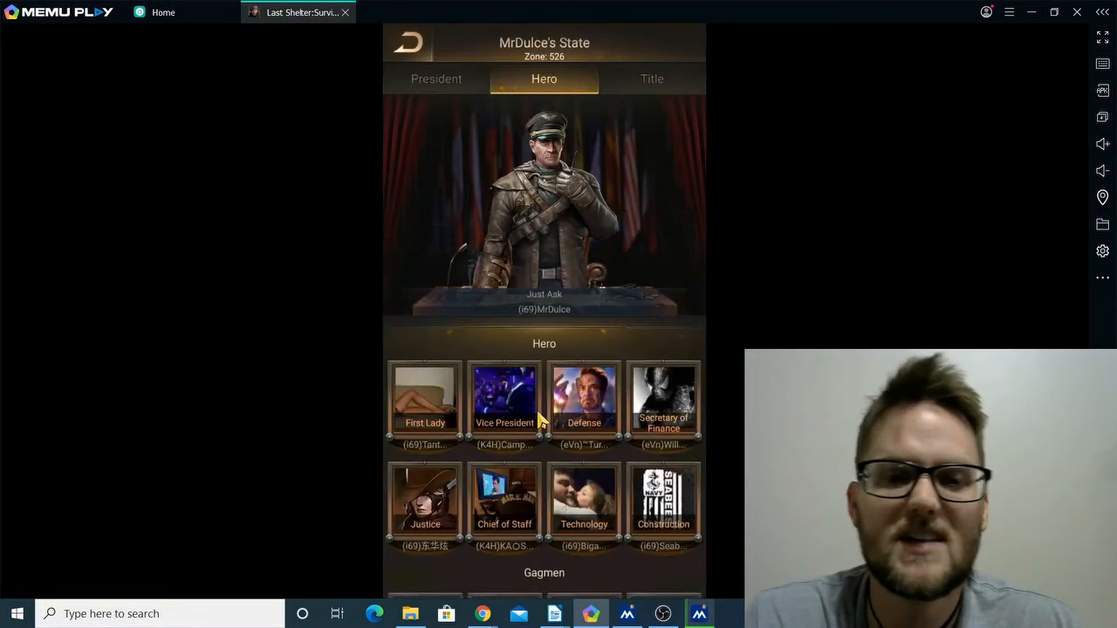
pyautogui.scroll(-3)
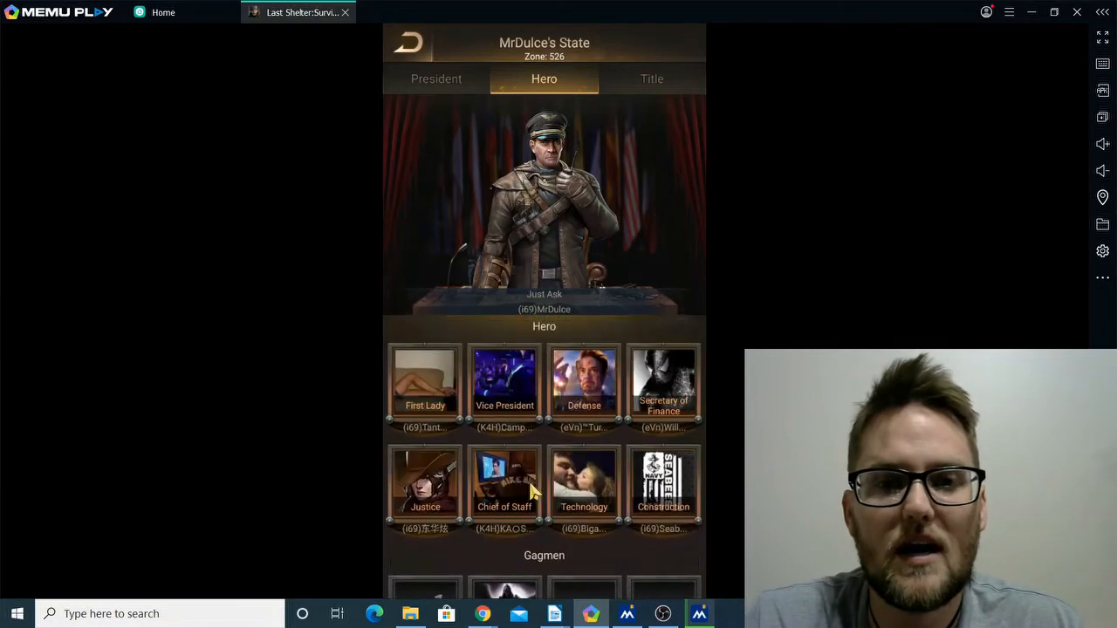
# View the state's president details, then its Alliance Power Ranking led by KILLERS 4 HIRE.
pyautogui.click(436, 79)
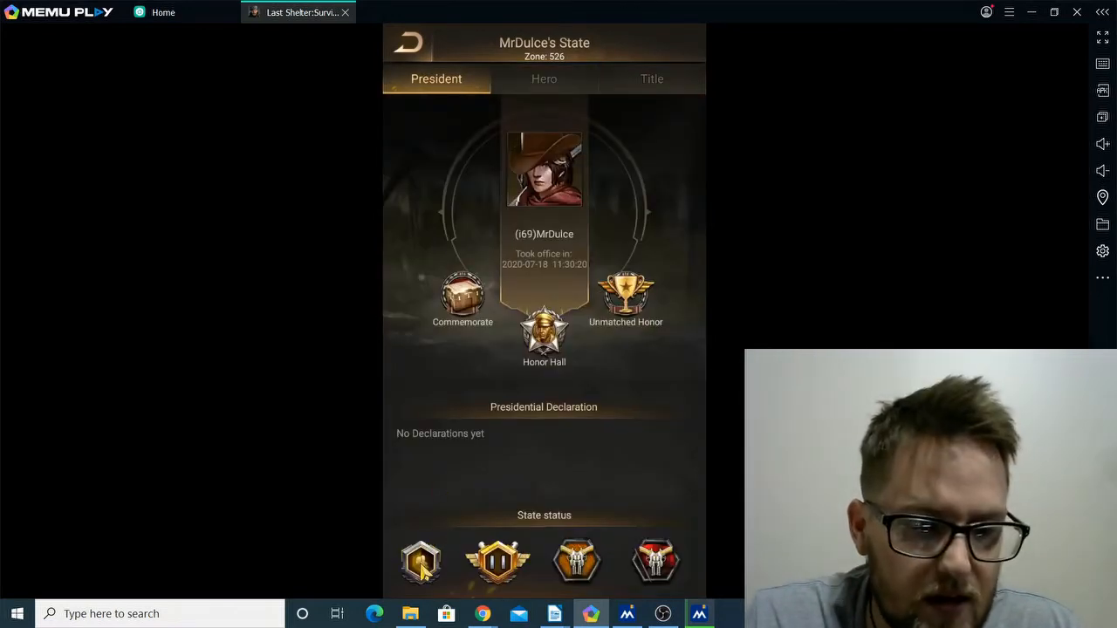
pyautogui.click(420, 562)
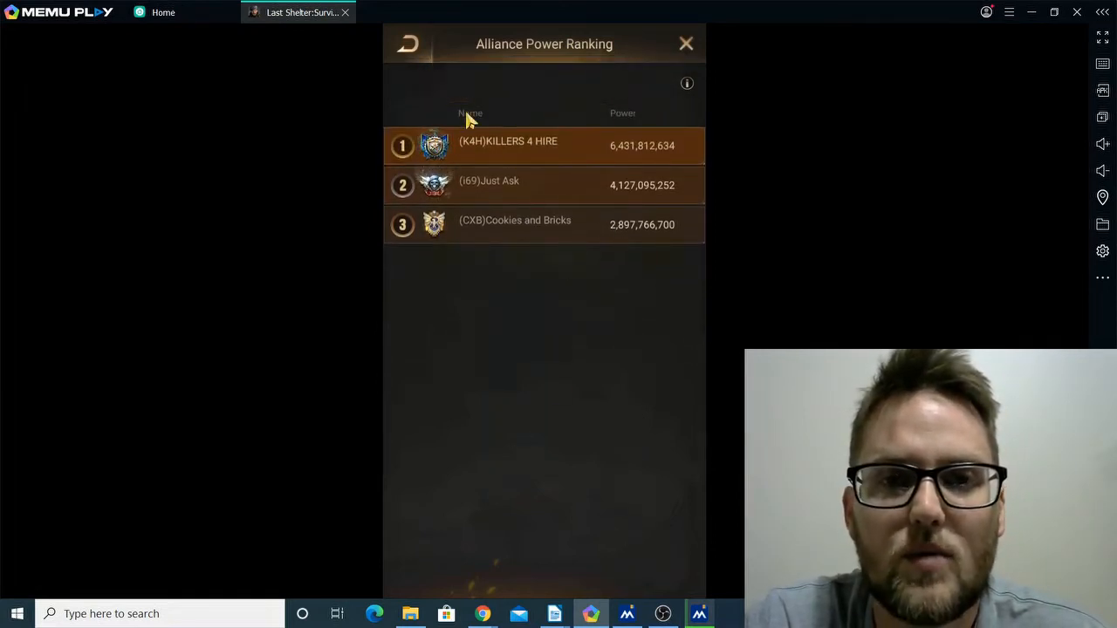
# Leave the launch center event and view the home state's Alliance Power Ranking via Settings > Rankings.
pyautogui.click(408, 44)
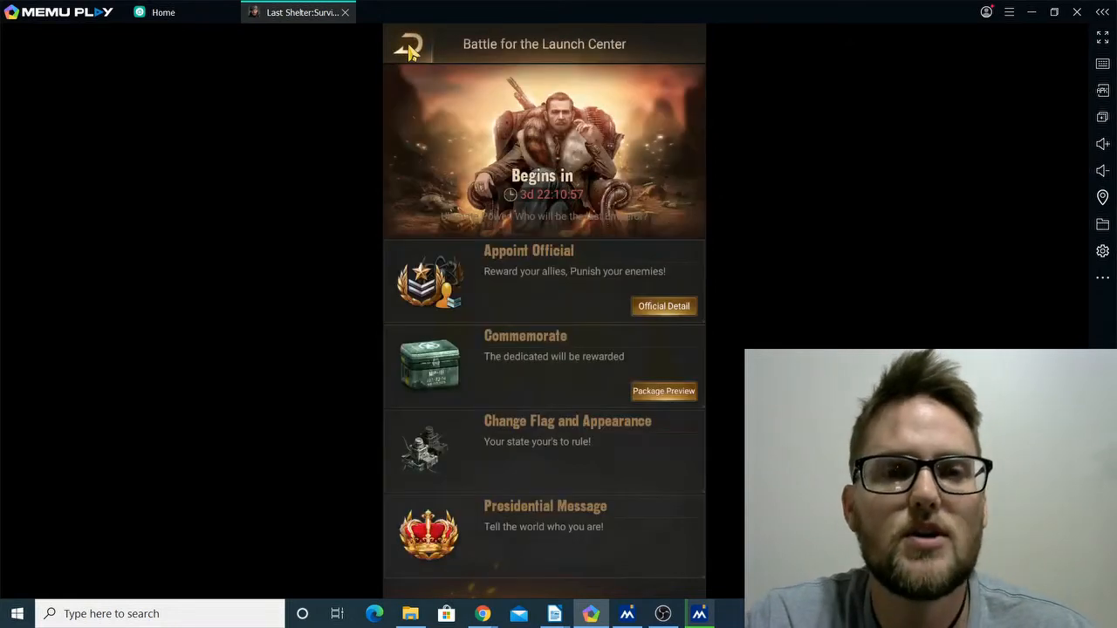
pyautogui.click(410, 45)
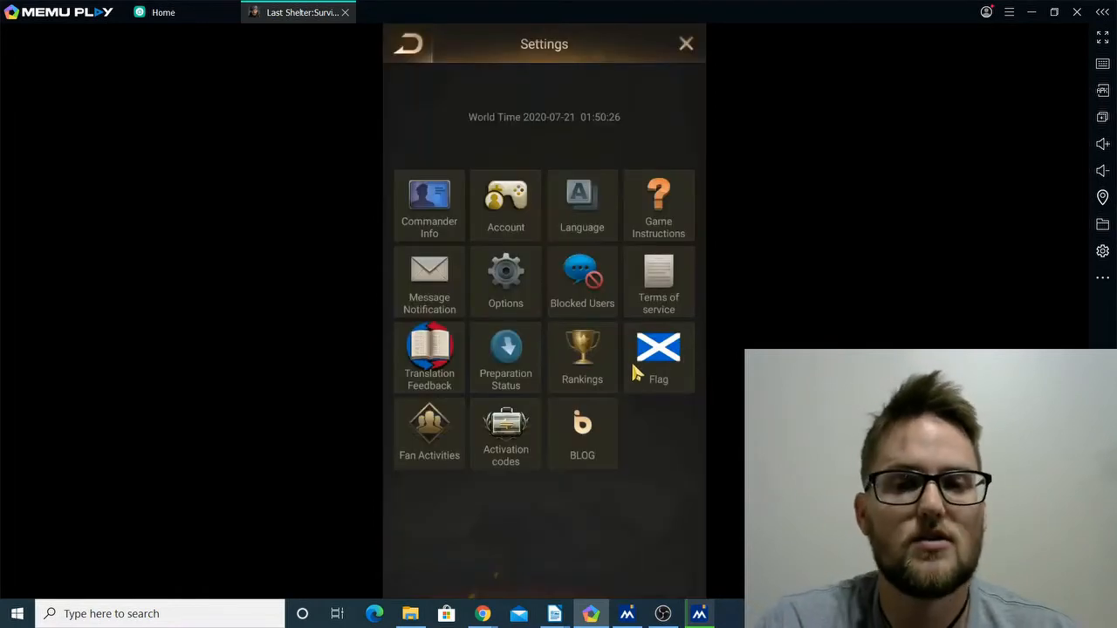
pyautogui.click(583, 358)
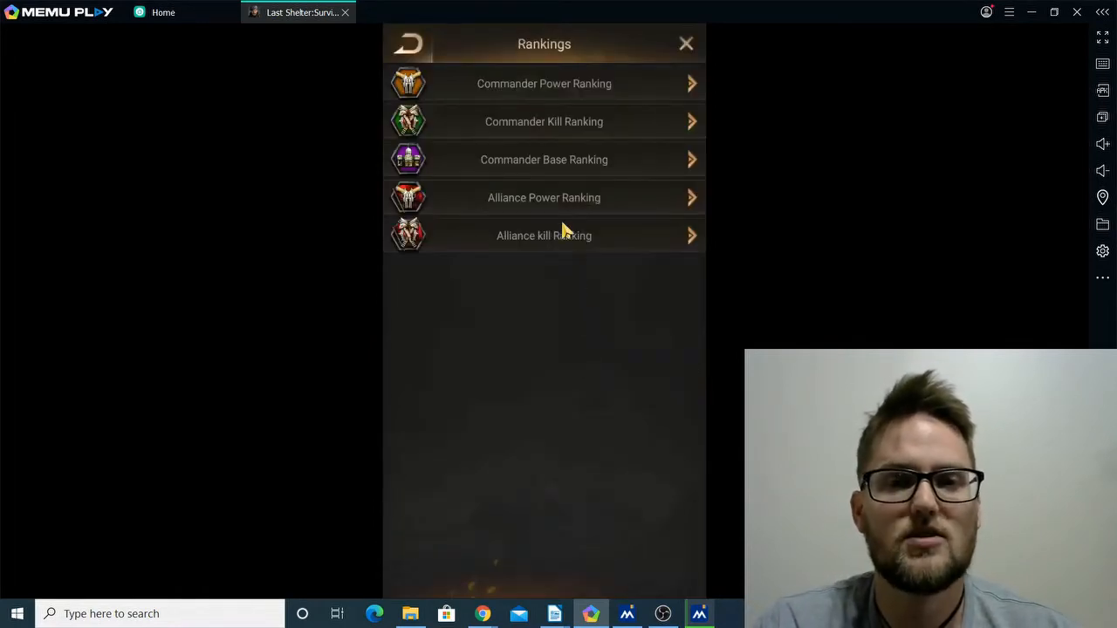
pyautogui.moveTo(560, 217)
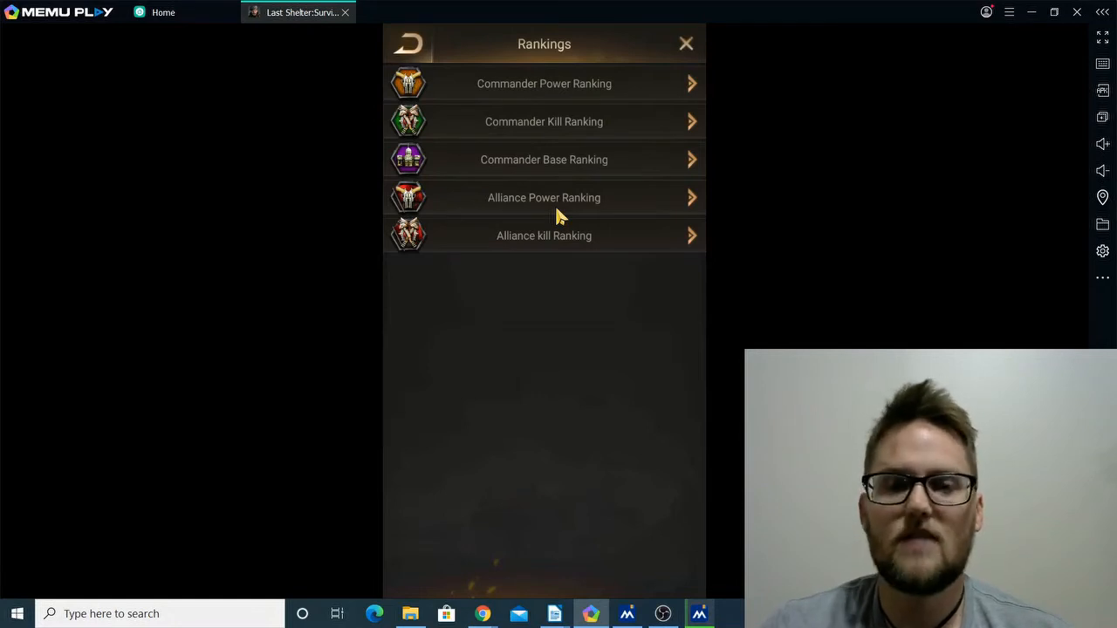
pyautogui.click(544, 198)
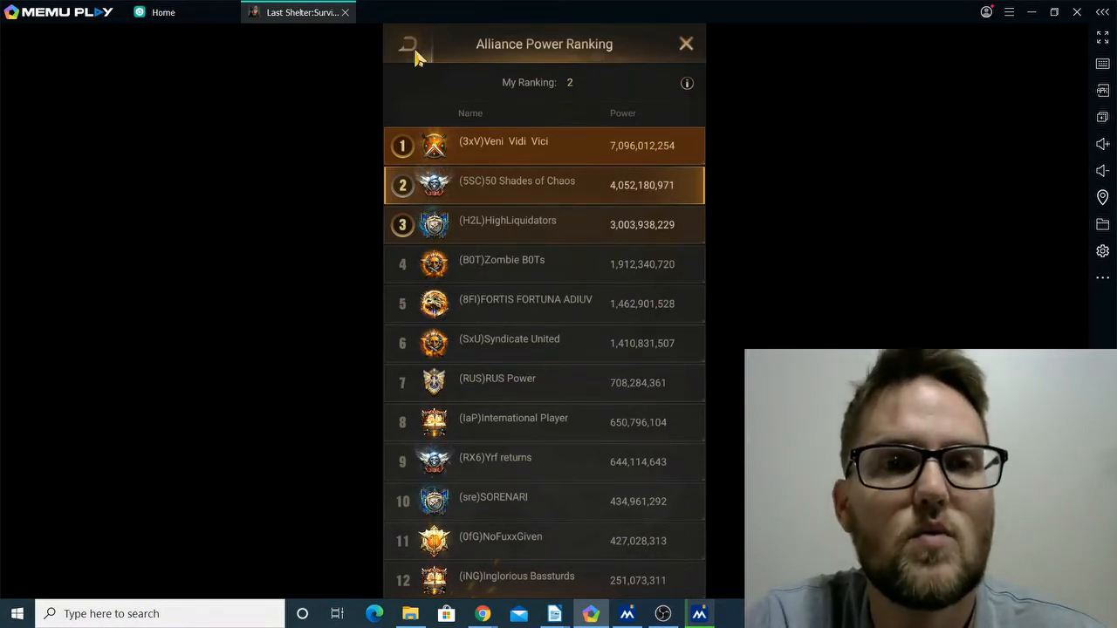
# View the home state's Commander Power Ranking, then return to the Events list.
pyautogui.click(409, 45)
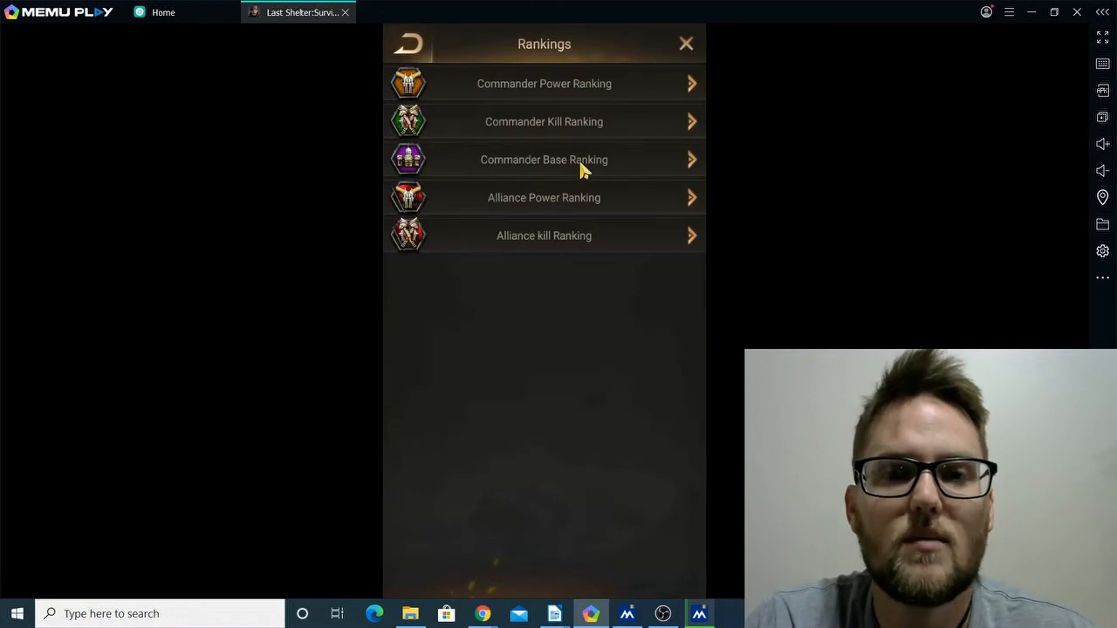
pyautogui.click(545, 83)
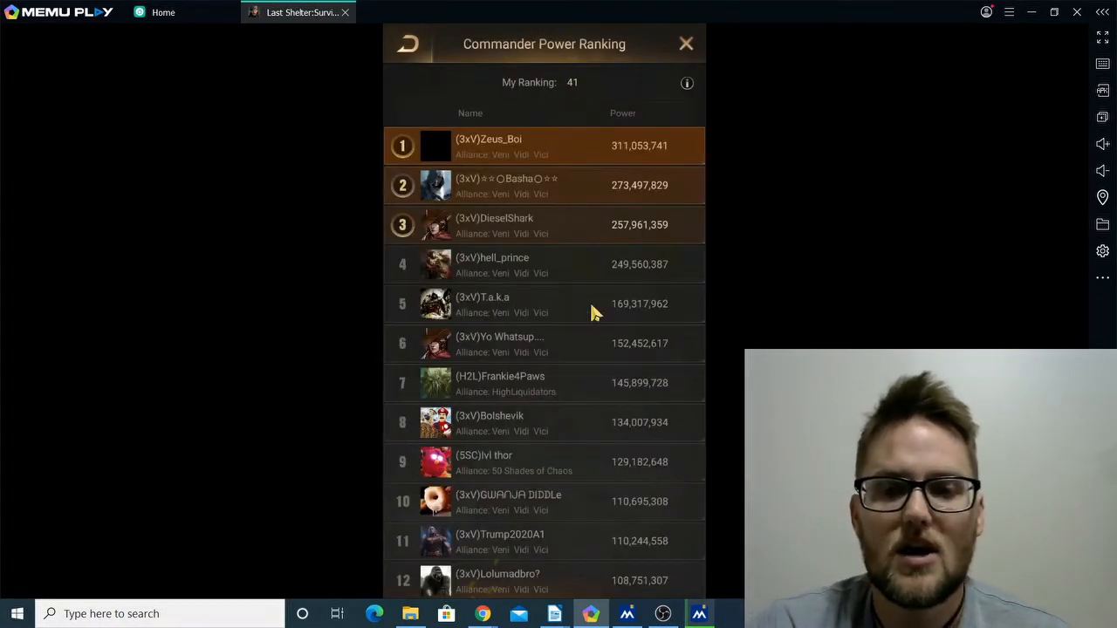
pyautogui.moveTo(635, 178)
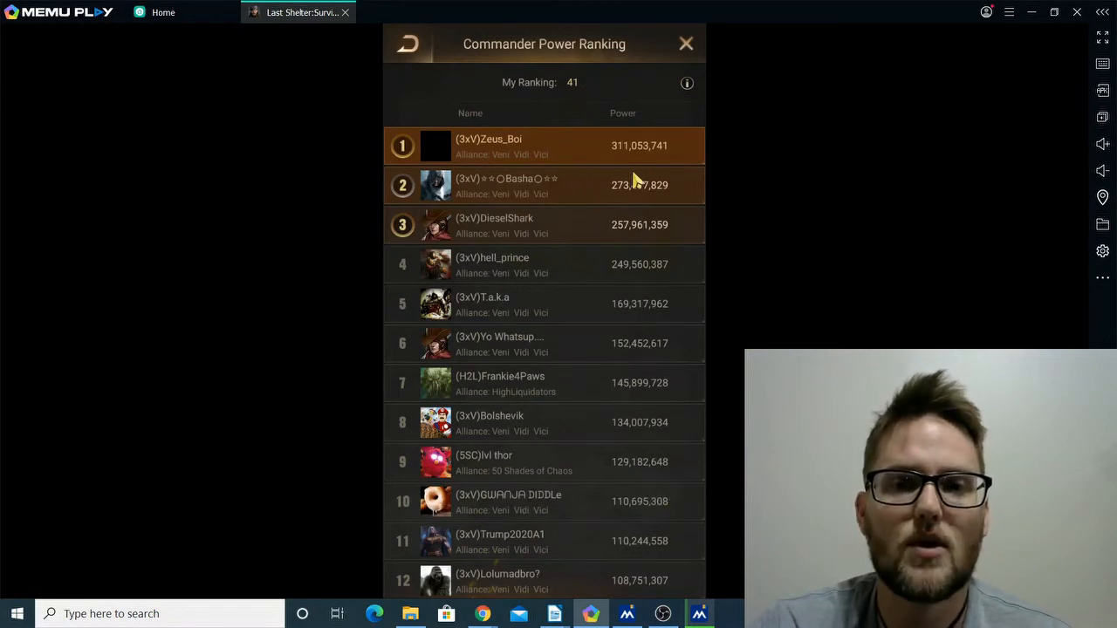
pyautogui.click(408, 45)
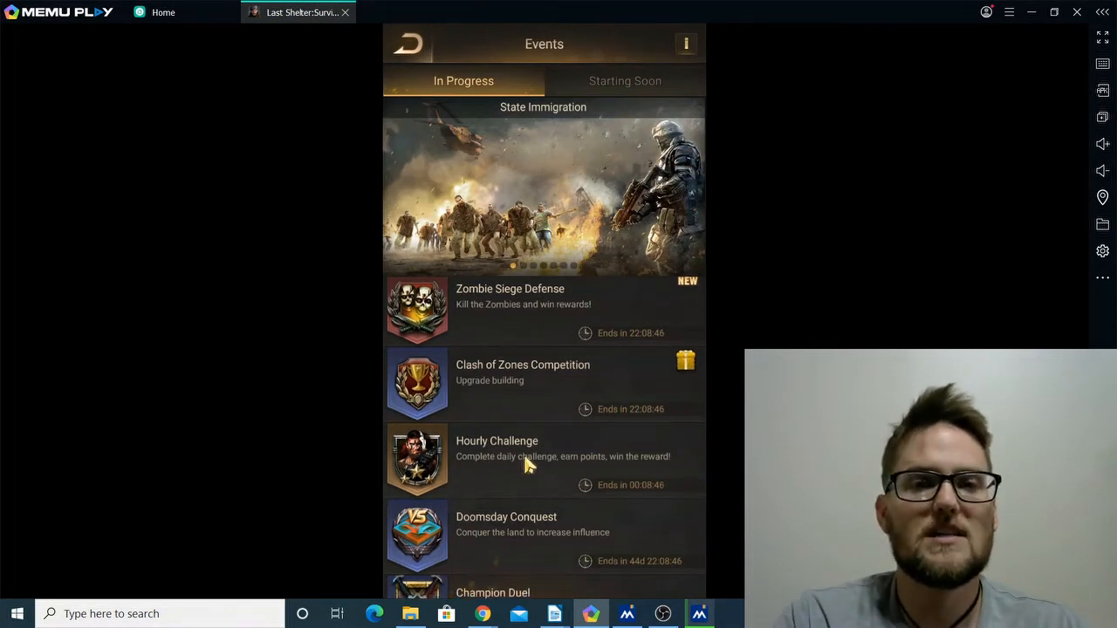
# Enter the State Immigration event and scroll through the grouping 1008 destination states.
pyautogui.scroll(-3)
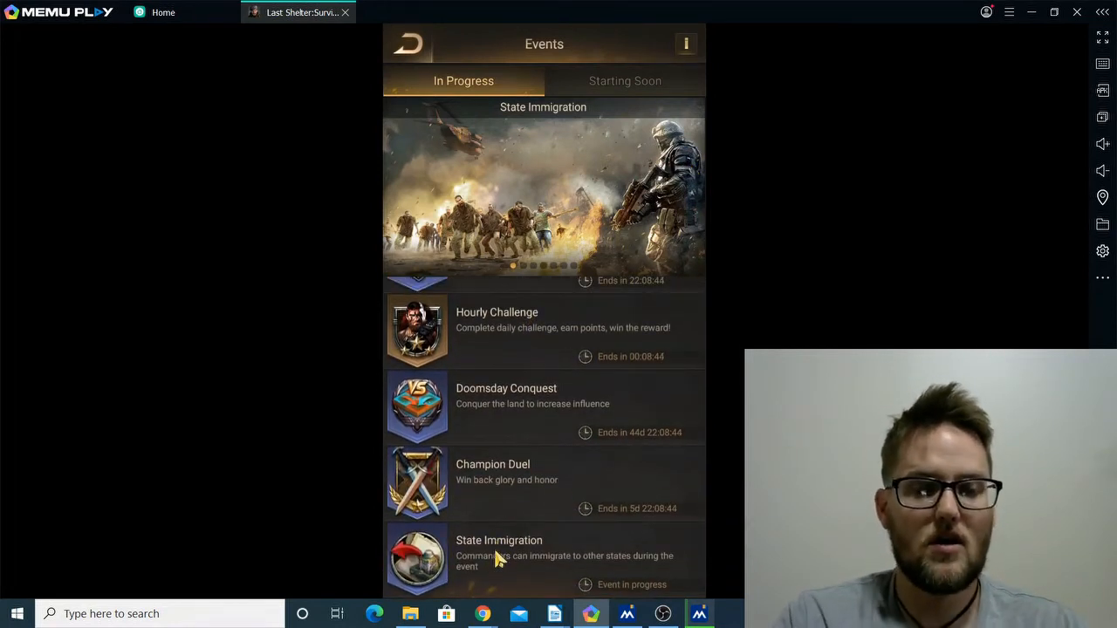
pyautogui.click(499, 559)
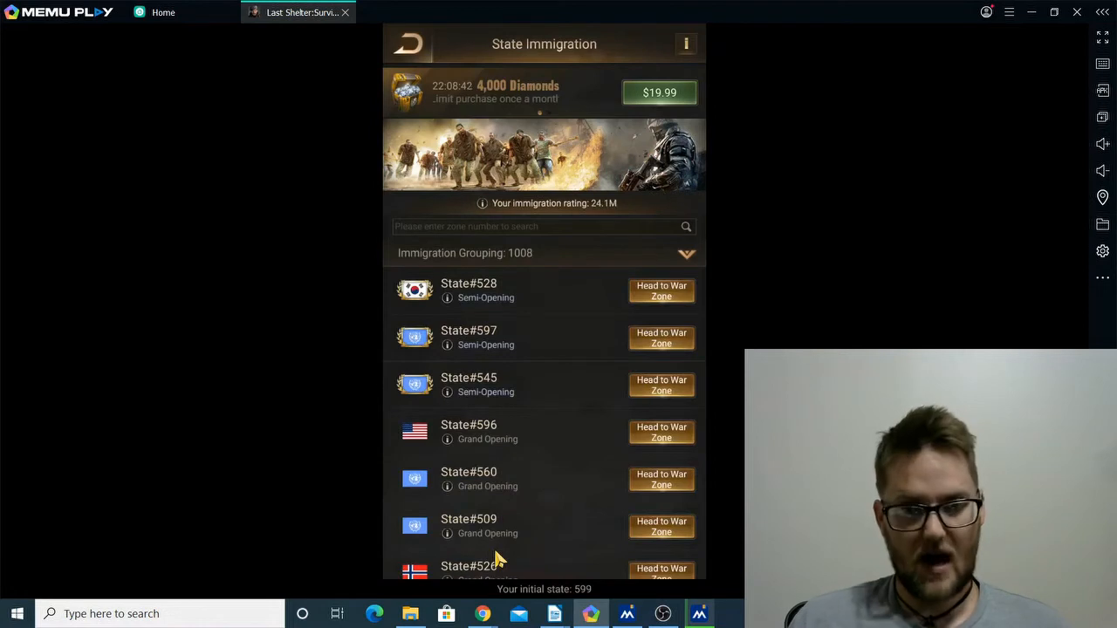
pyautogui.scroll(-3)
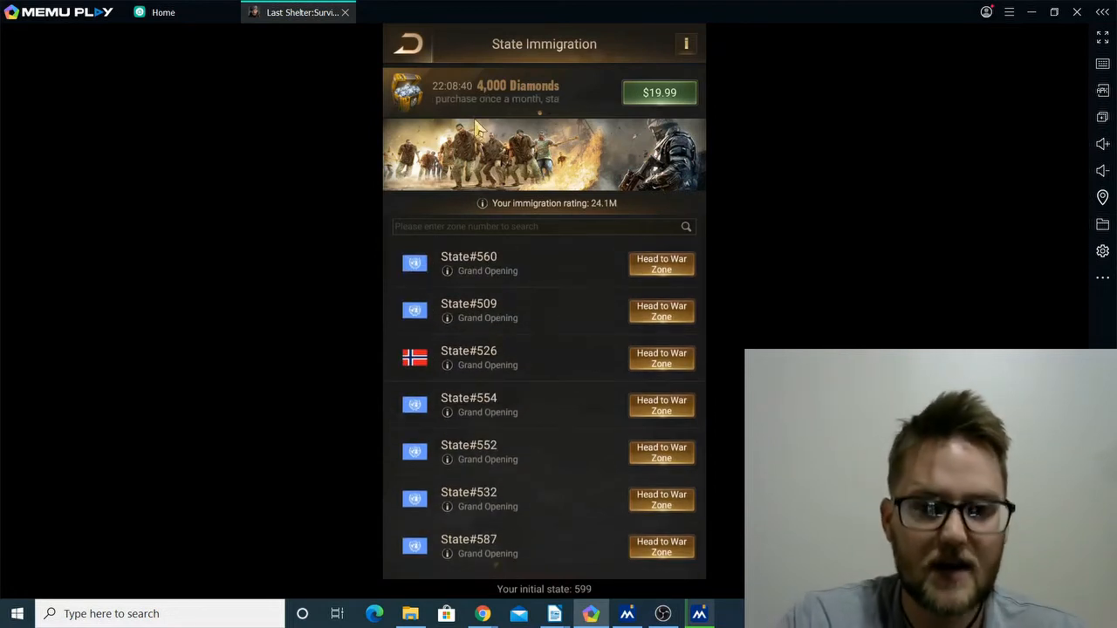
pyautogui.scroll(-3)
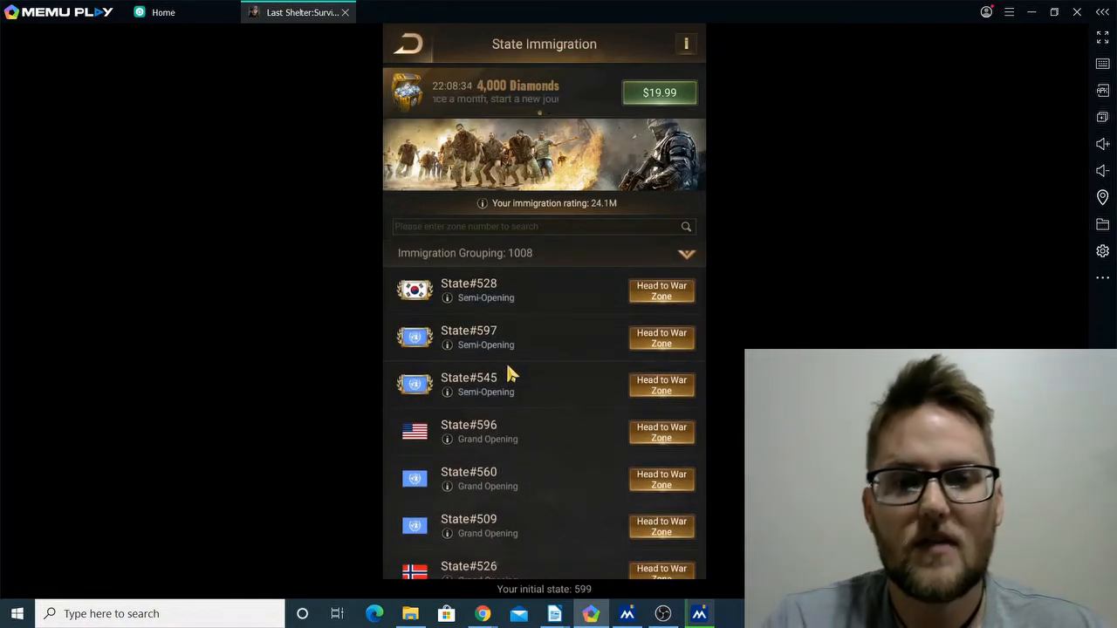
pyautogui.moveTo(485, 352)
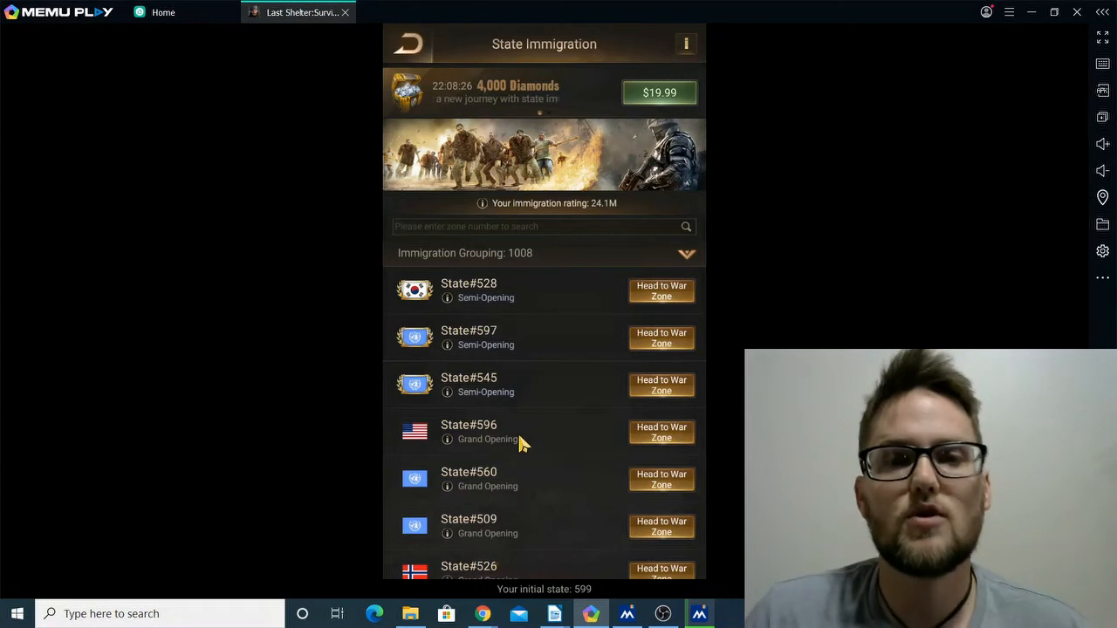
pyautogui.moveTo(421, 439)
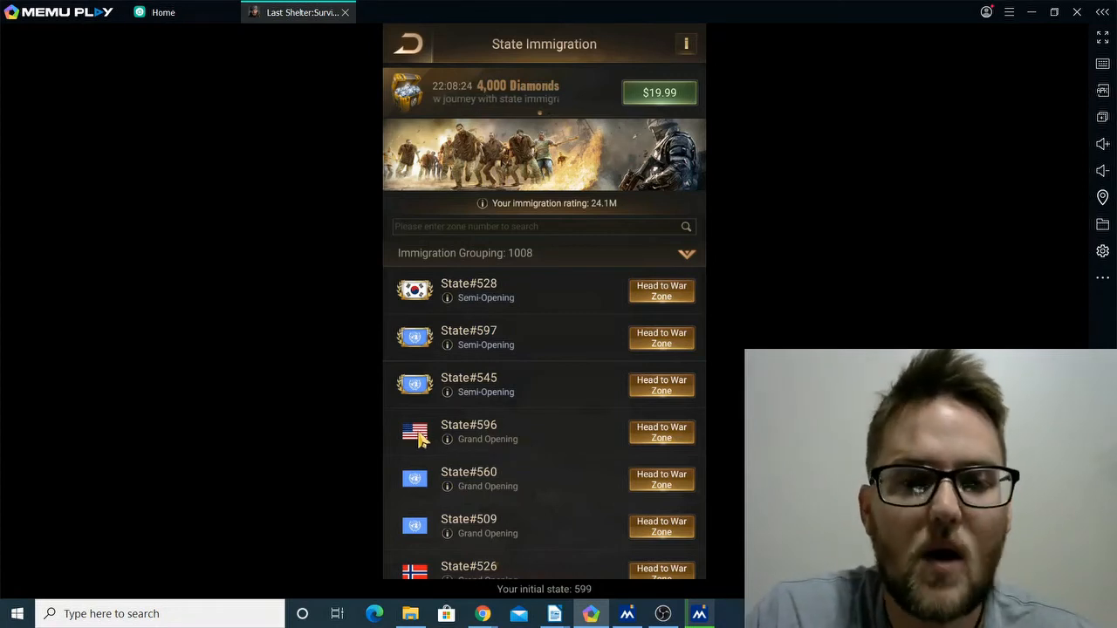
pyautogui.moveTo(478, 463)
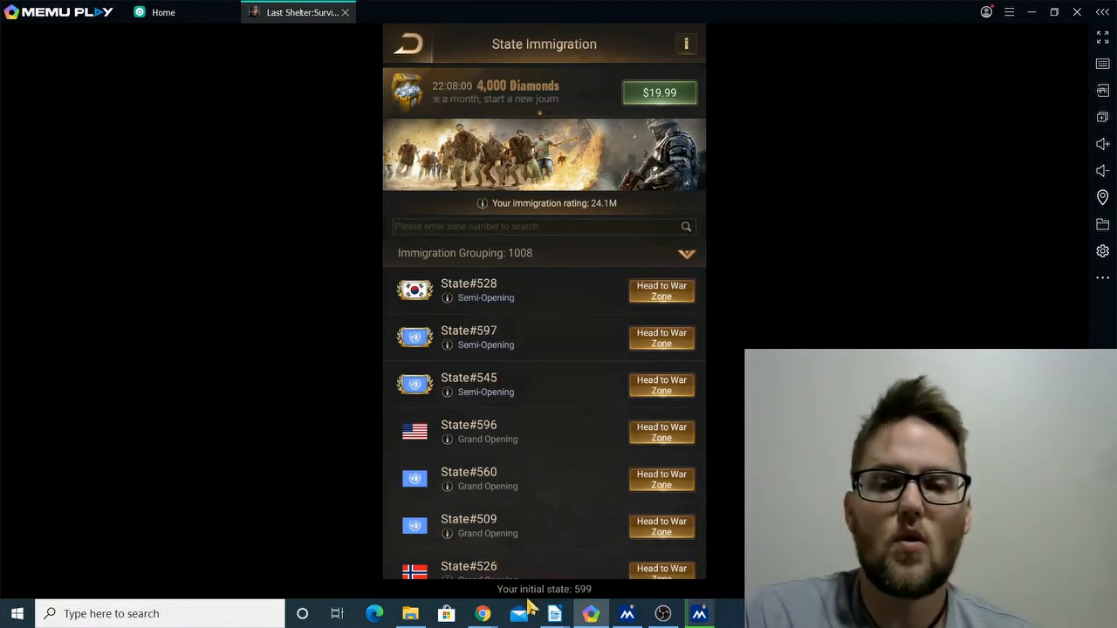
pyautogui.moveTo(482, 614)
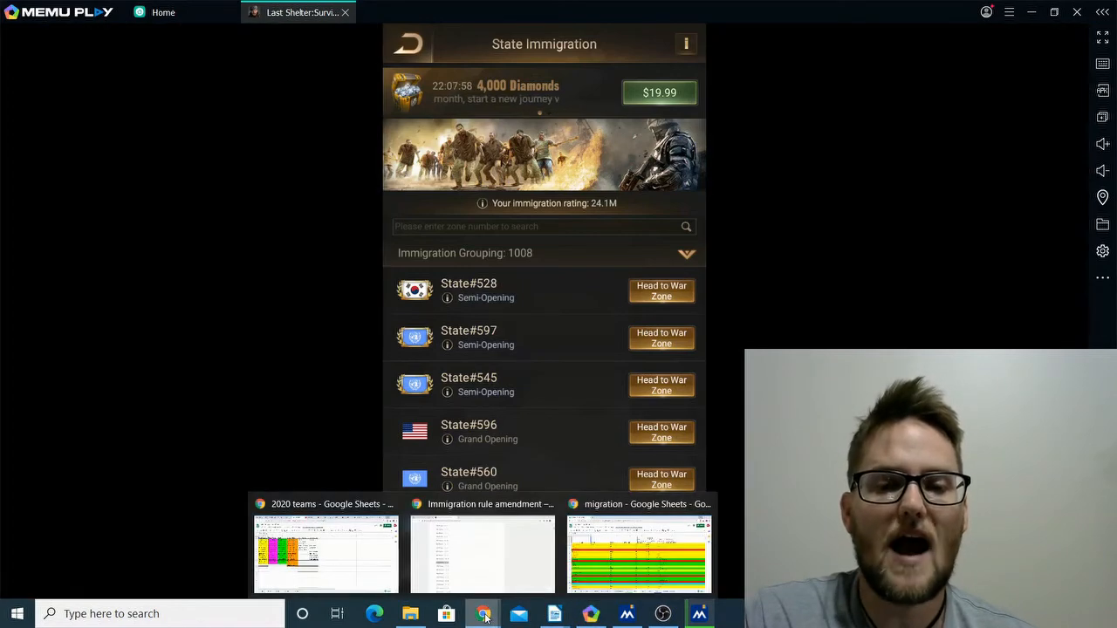
# Bring up the migration spreadsheet's Mur roster and inspect BootyLice and other players' duel values.
pyautogui.click(638, 555)
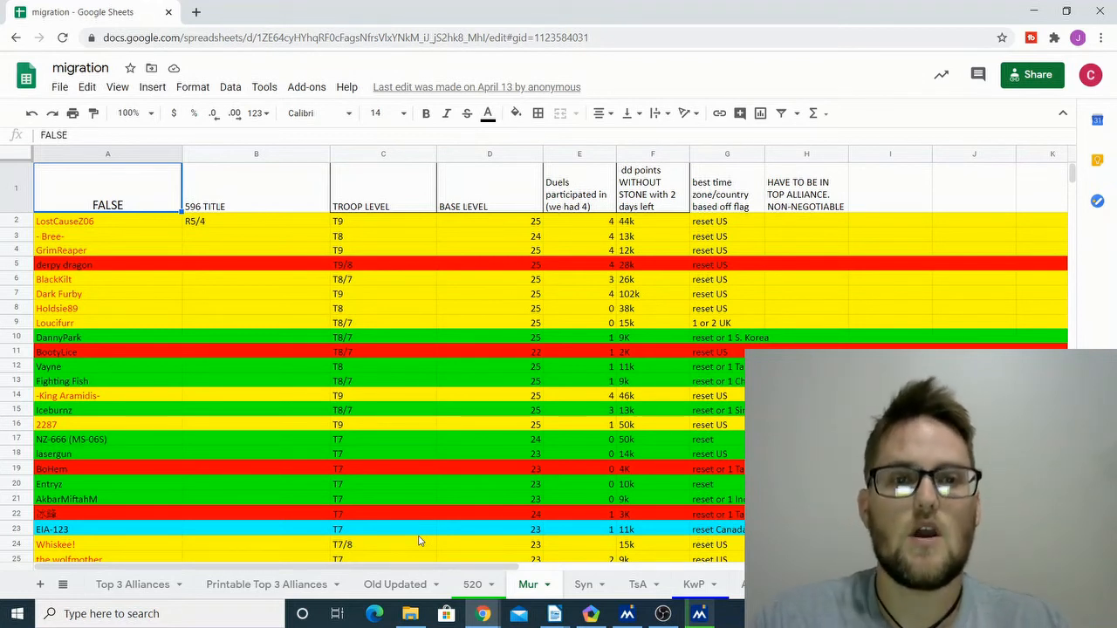
pyautogui.moveTo(339, 471)
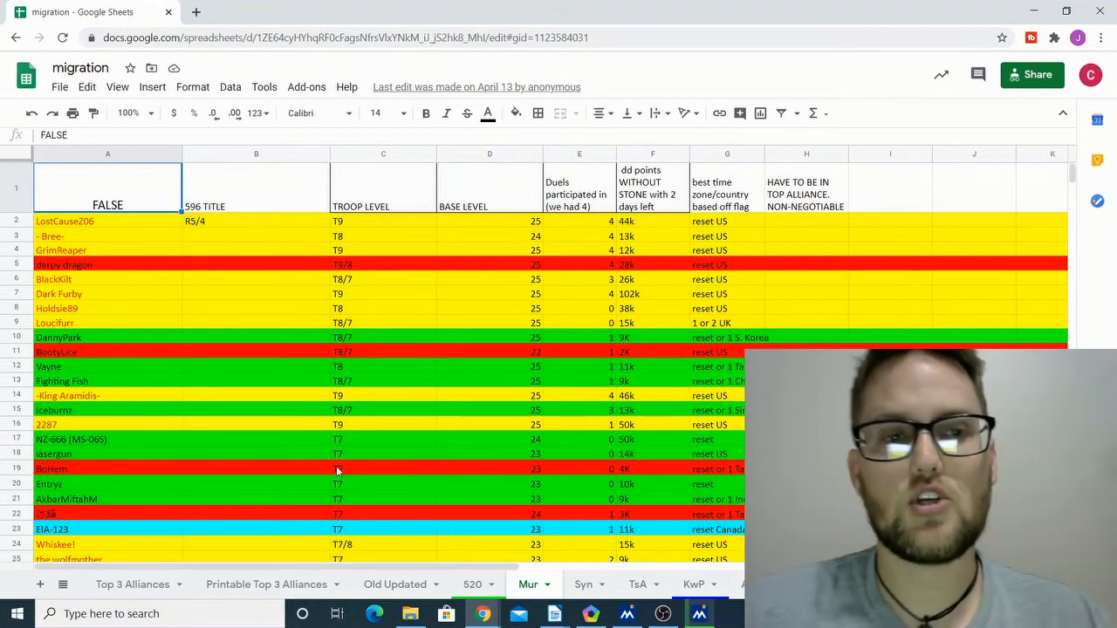
pyautogui.click(109, 353)
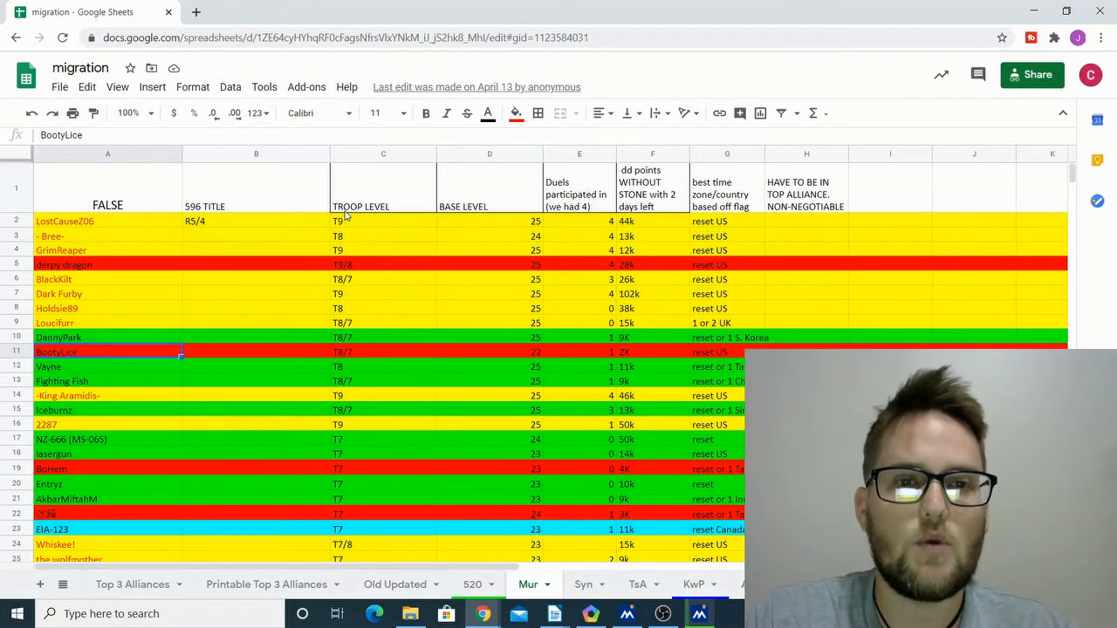
pyautogui.moveTo(382, 377)
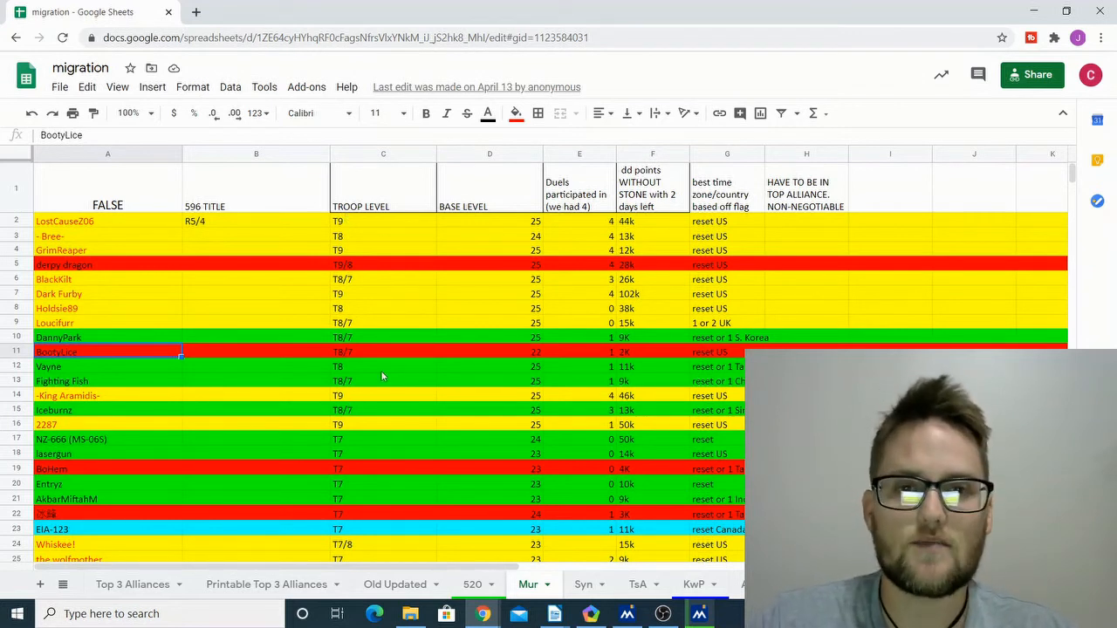
pyautogui.click(488, 307)
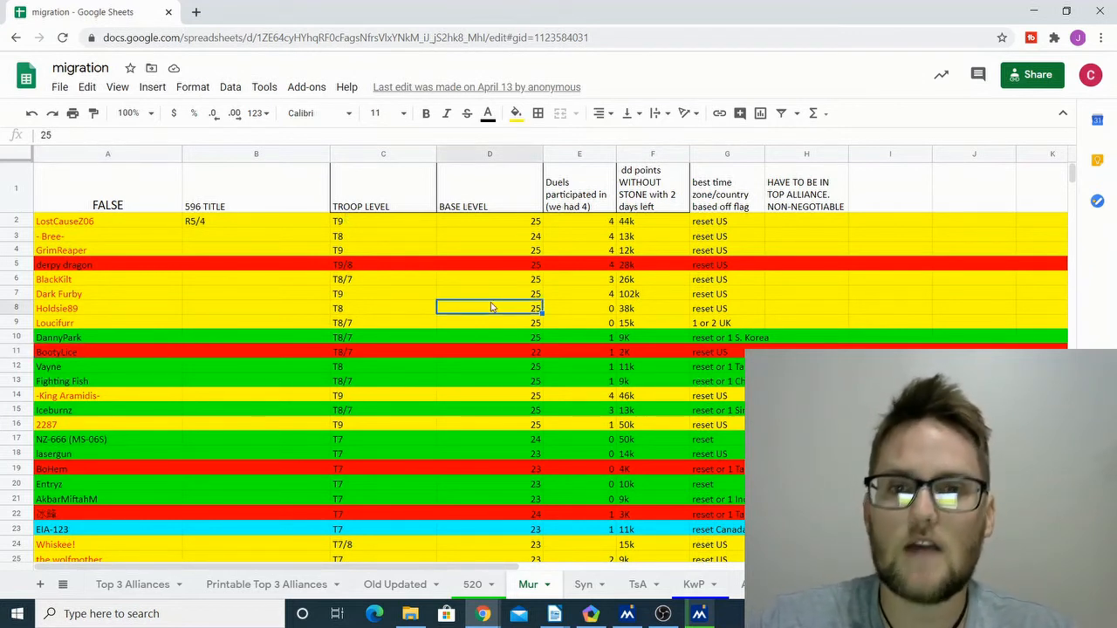
pyautogui.click(579, 265)
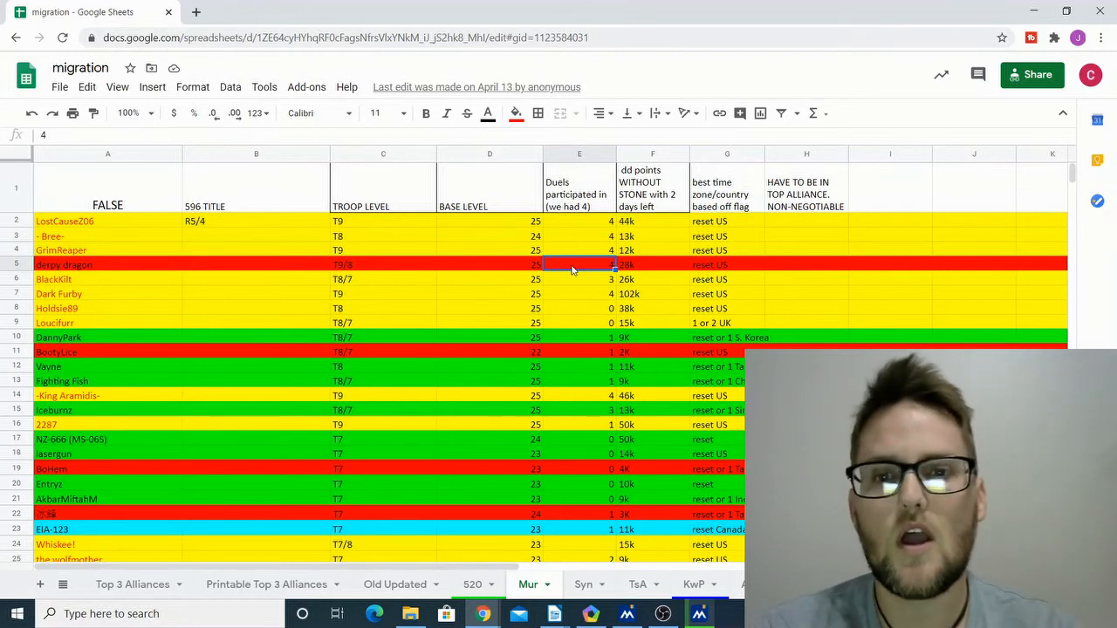
pyautogui.moveTo(500, 391)
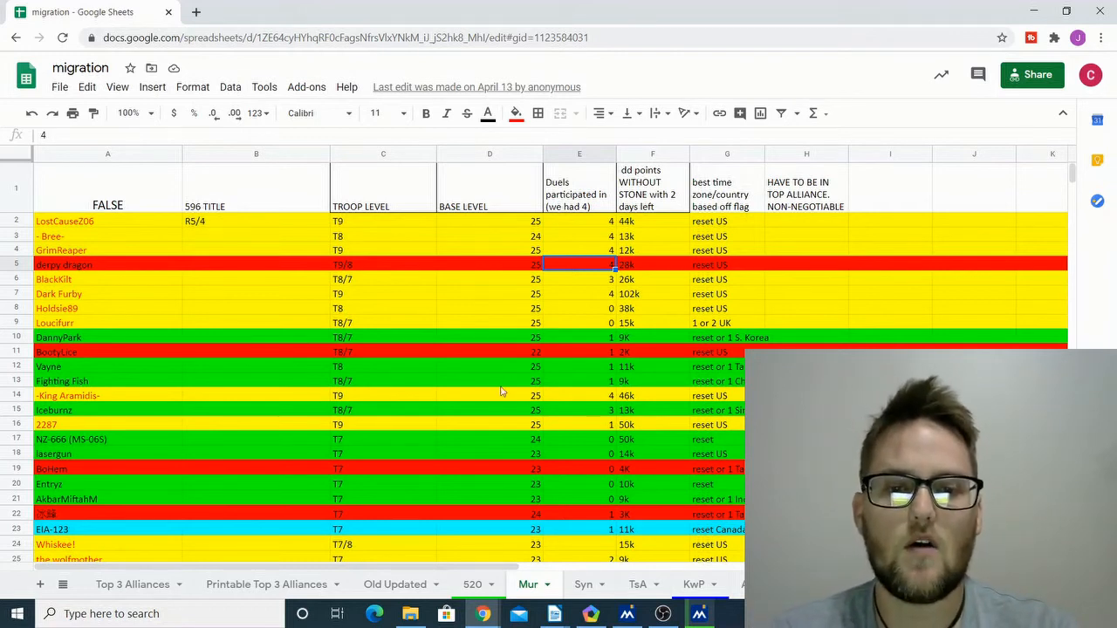
# Review the 520 roster and the Printable Top 3 Alliances sheet.
pyautogui.click(472, 583)
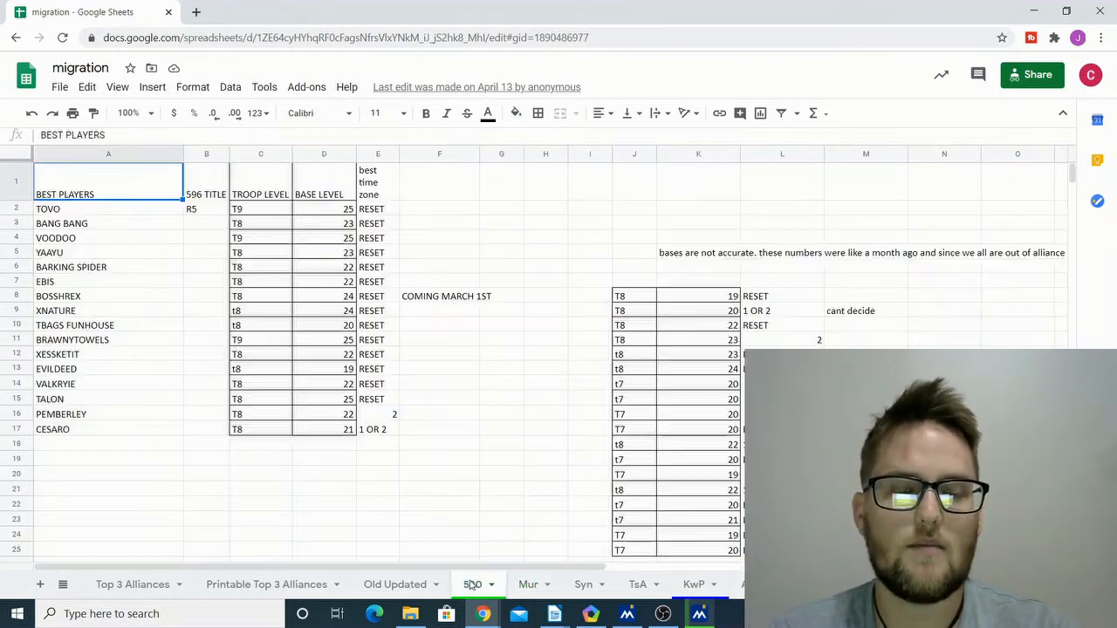
pyautogui.moveTo(376, 457); pyautogui.dragTo(478, 527)
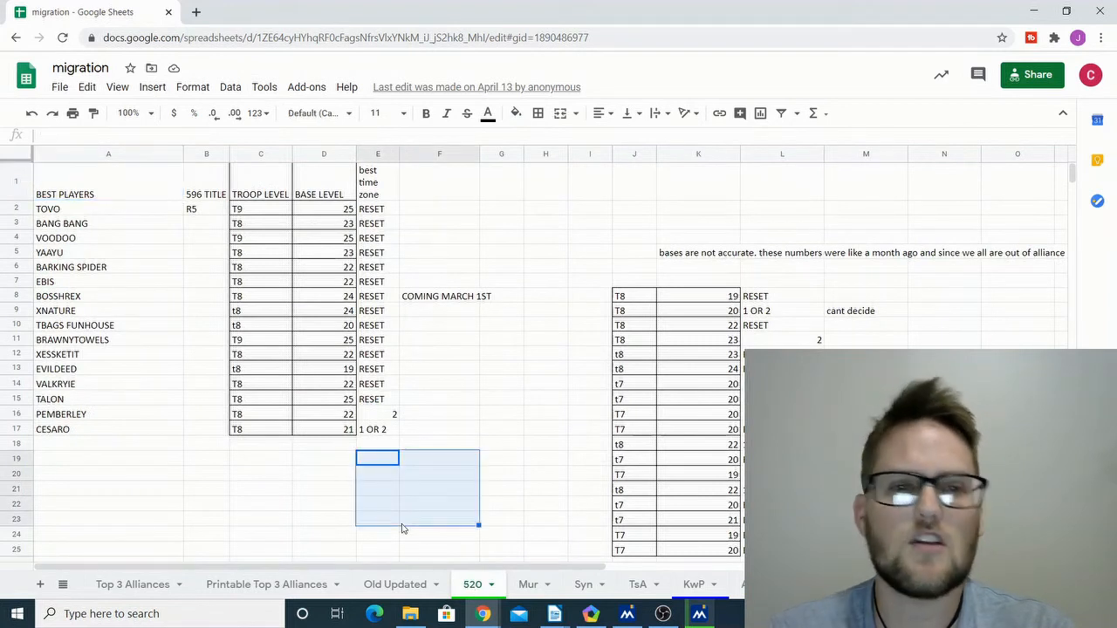
pyautogui.click(377, 311)
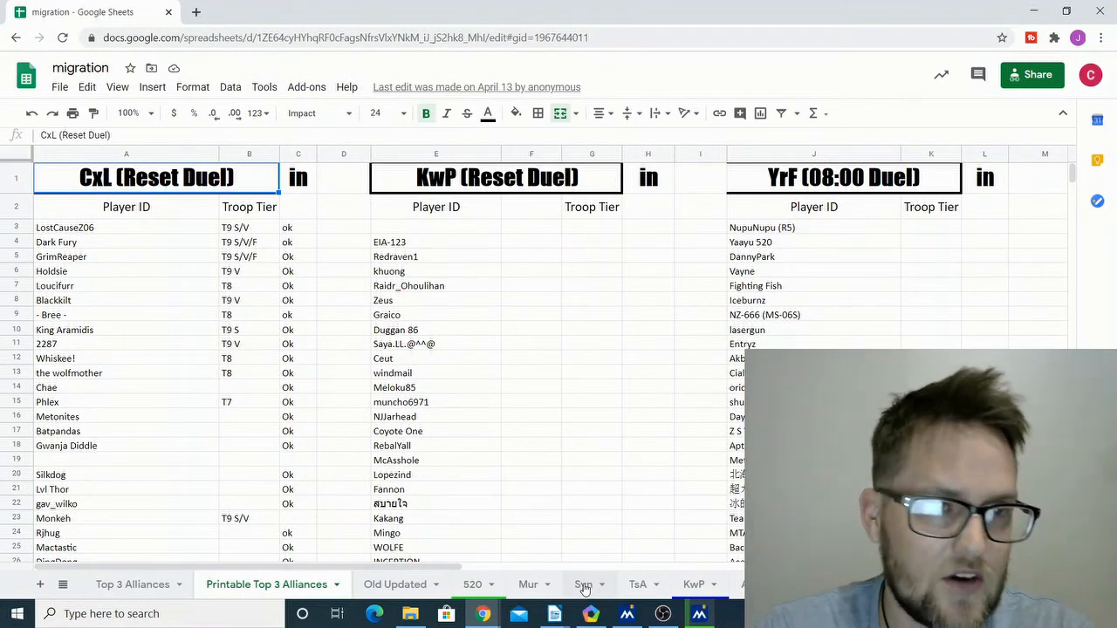
pyautogui.moveTo(271, 597)
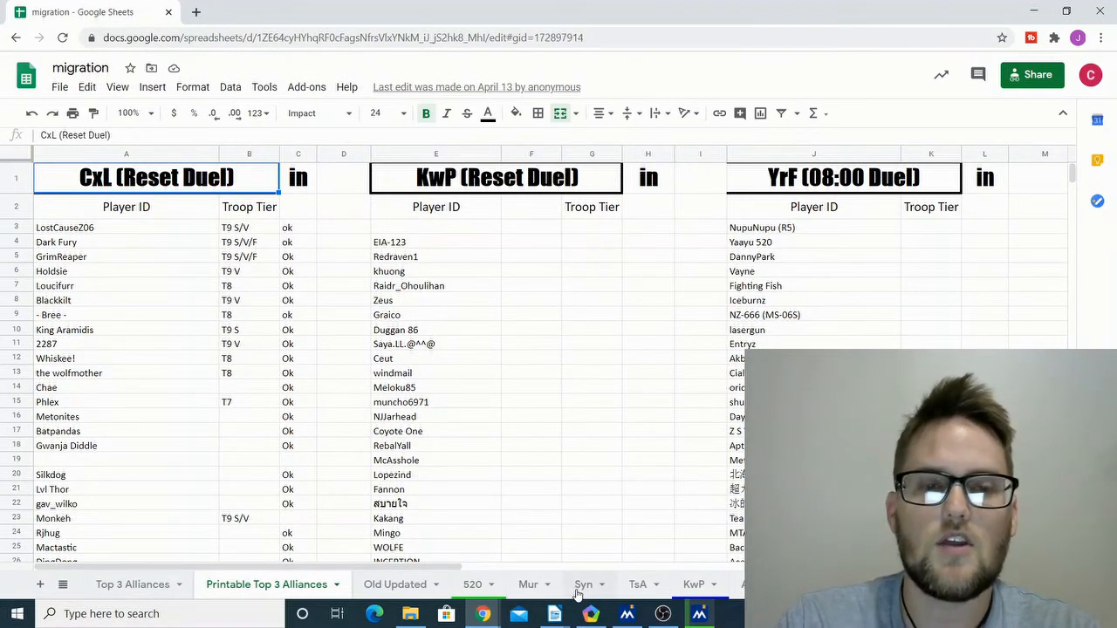
# Review the Syn roster, then show the Top 3 Alliances lists under CxL, KwP and YrF.
pyautogui.click(582, 582)
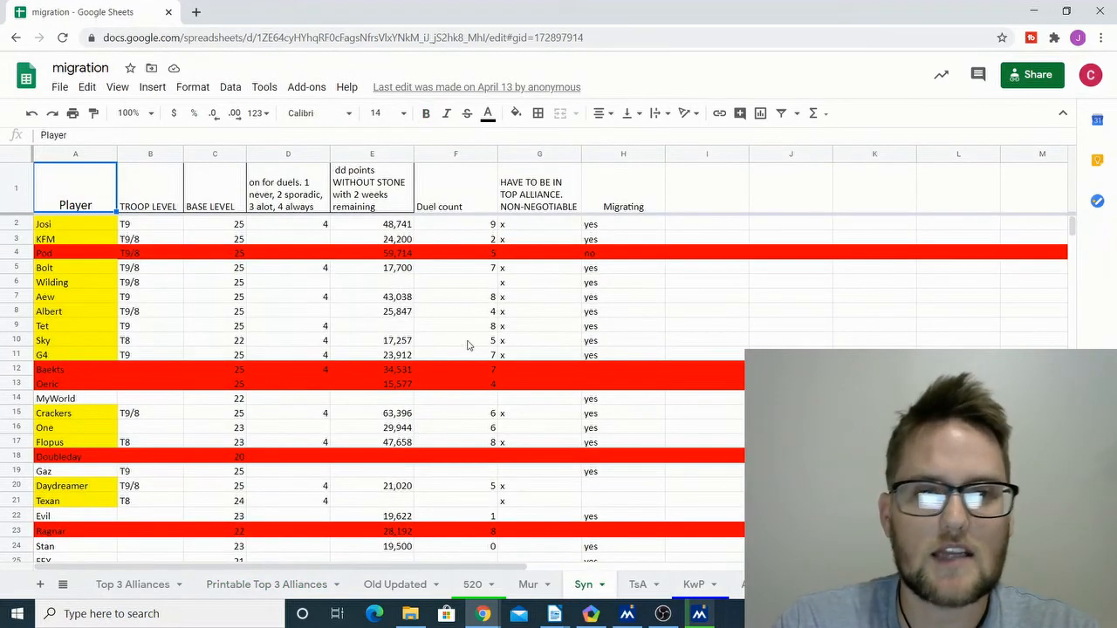
pyautogui.moveTo(468, 361)
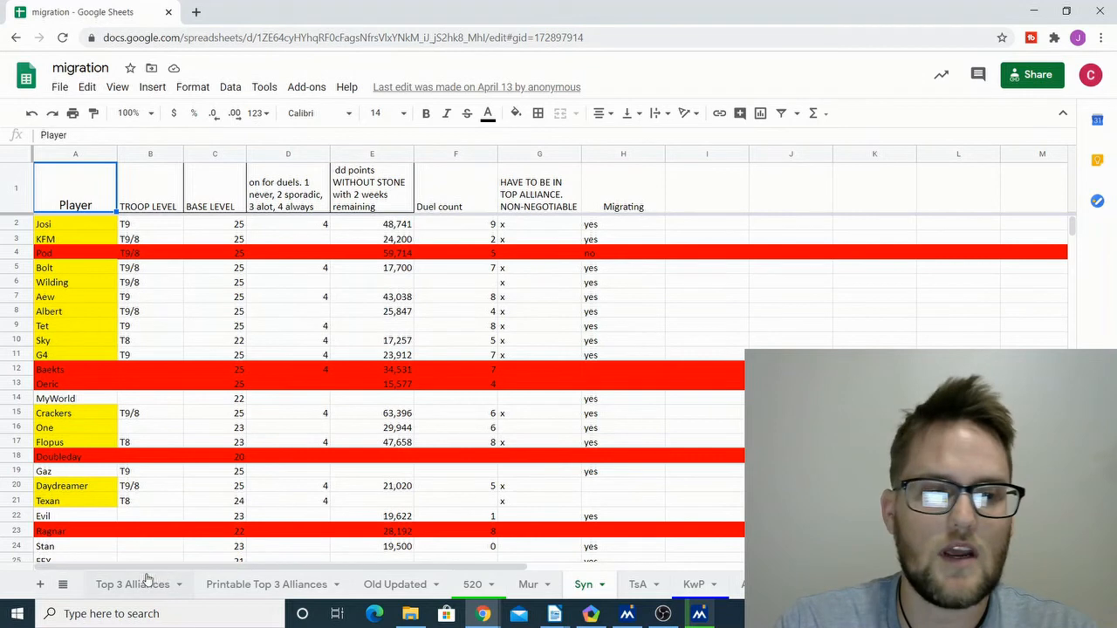
pyautogui.click(131, 583)
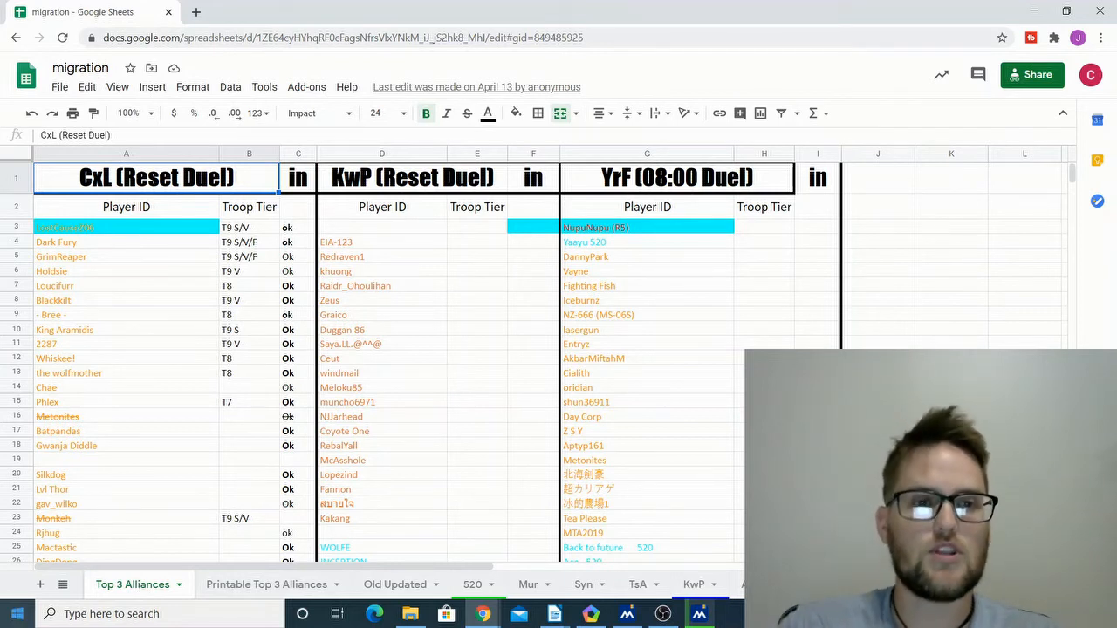
pyautogui.moveTo(148, 388)
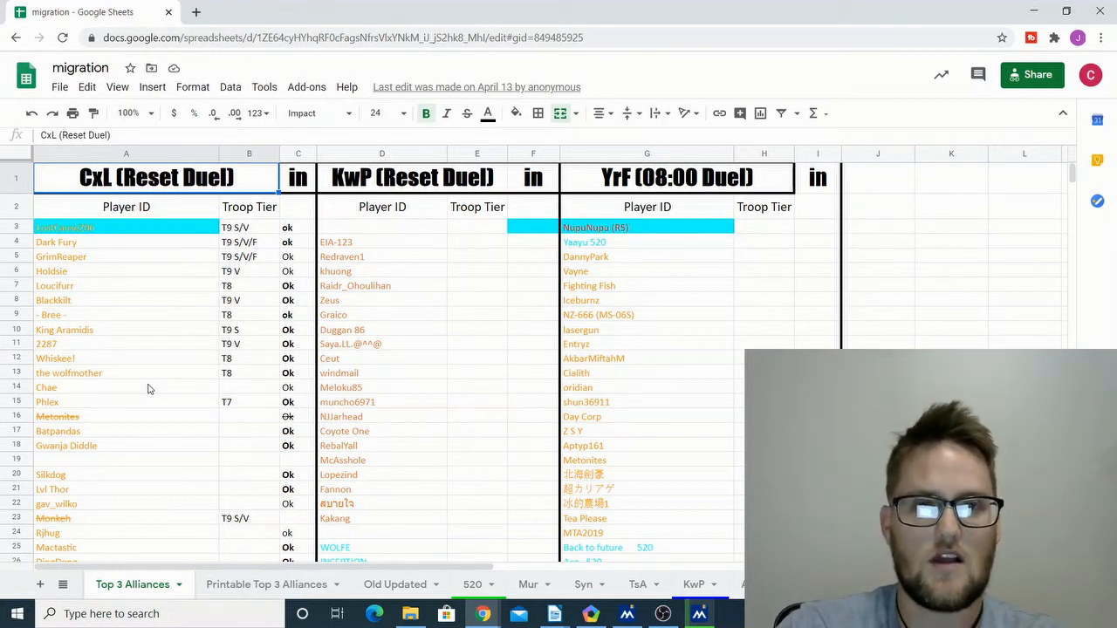
pyautogui.moveTo(549, 382)
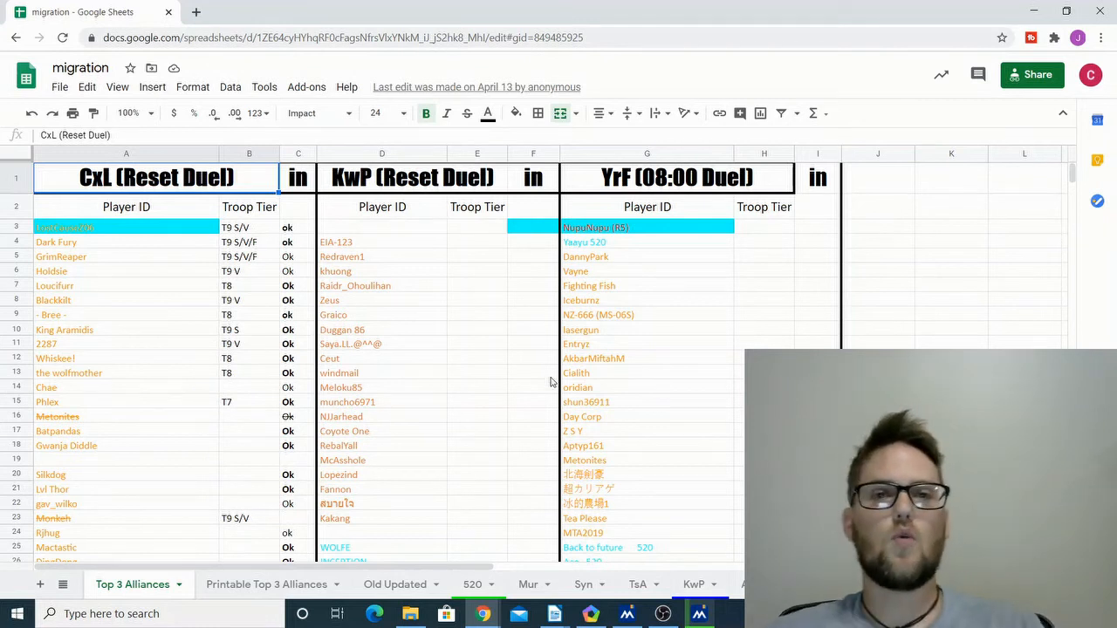